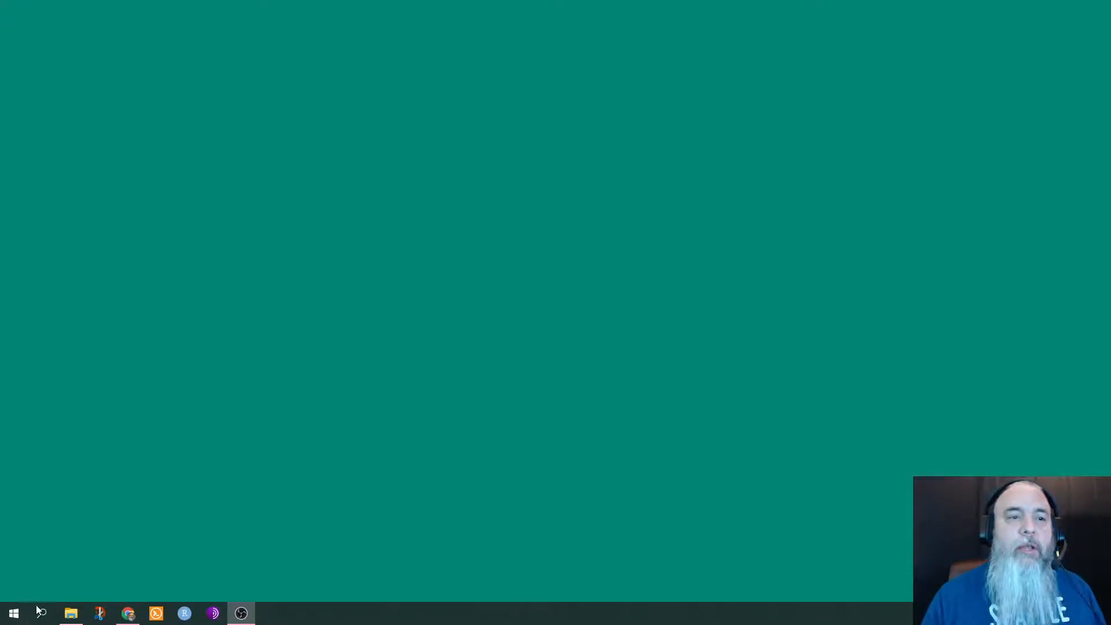
- Scroll the Start menu app list down to the R folder with the R 4.1.0 and 4.1.1 versions
{"action": "left_click", "coordinate": [12, 612]}
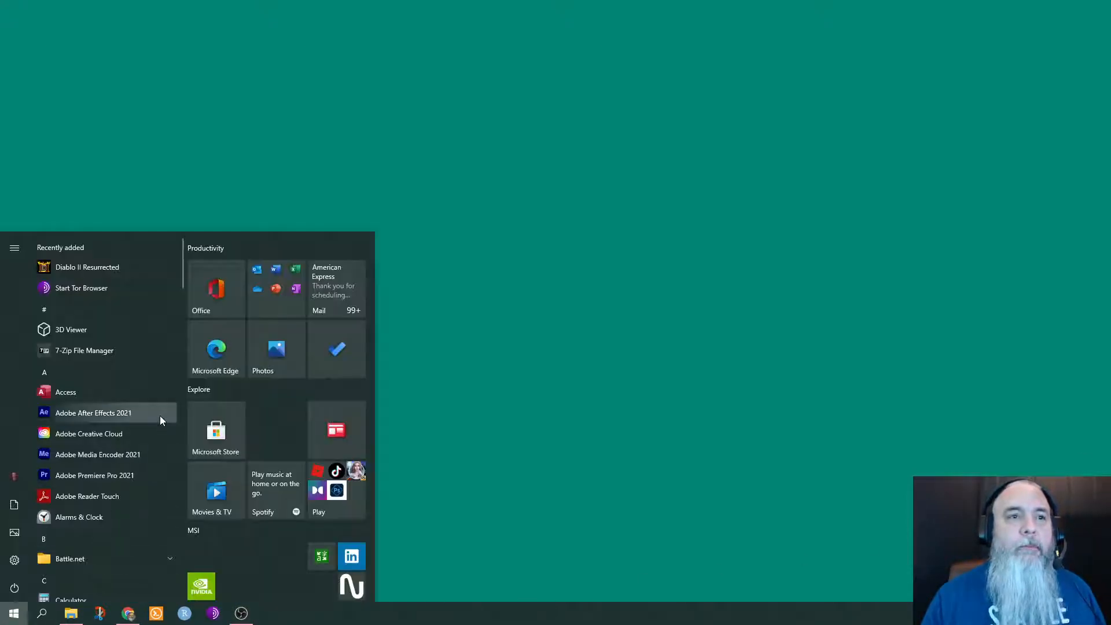
{"action": "scroll", "scroll_direction": "down", "scroll_amount": 3}
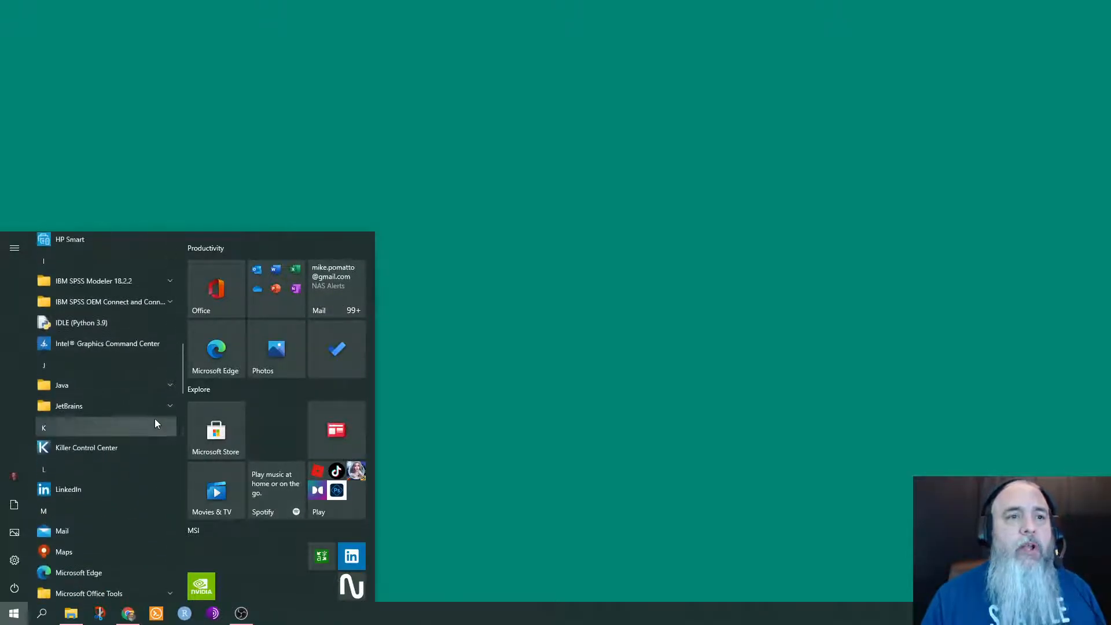
{"action": "scroll", "scroll_direction": "down", "scroll_amount": 3}
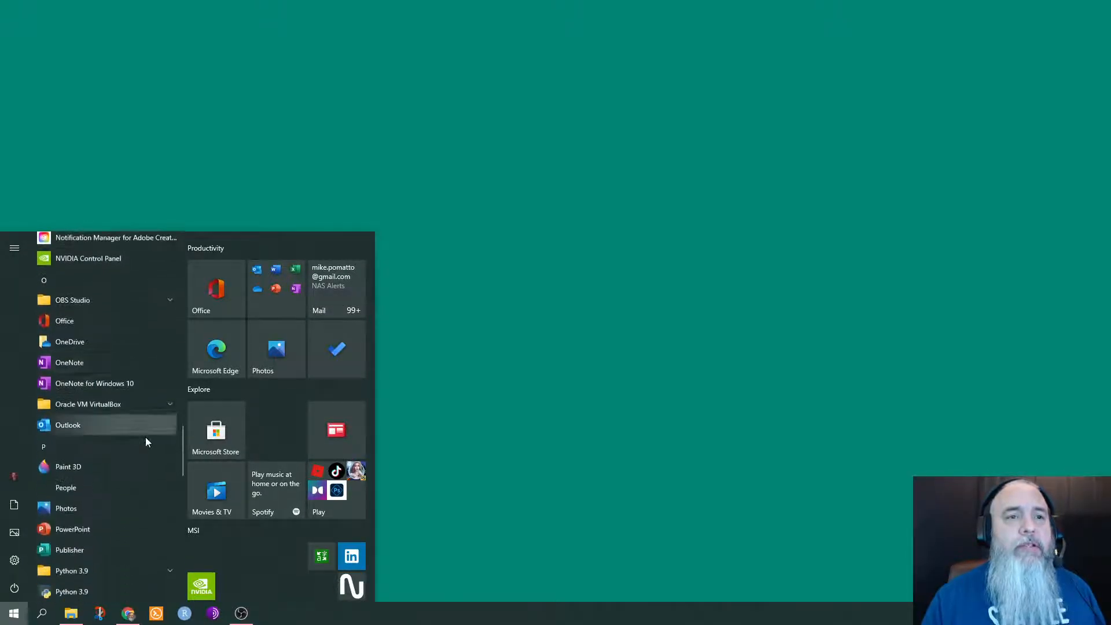
{"action": "scroll", "scroll_direction": "down", "scroll_amount": 3}
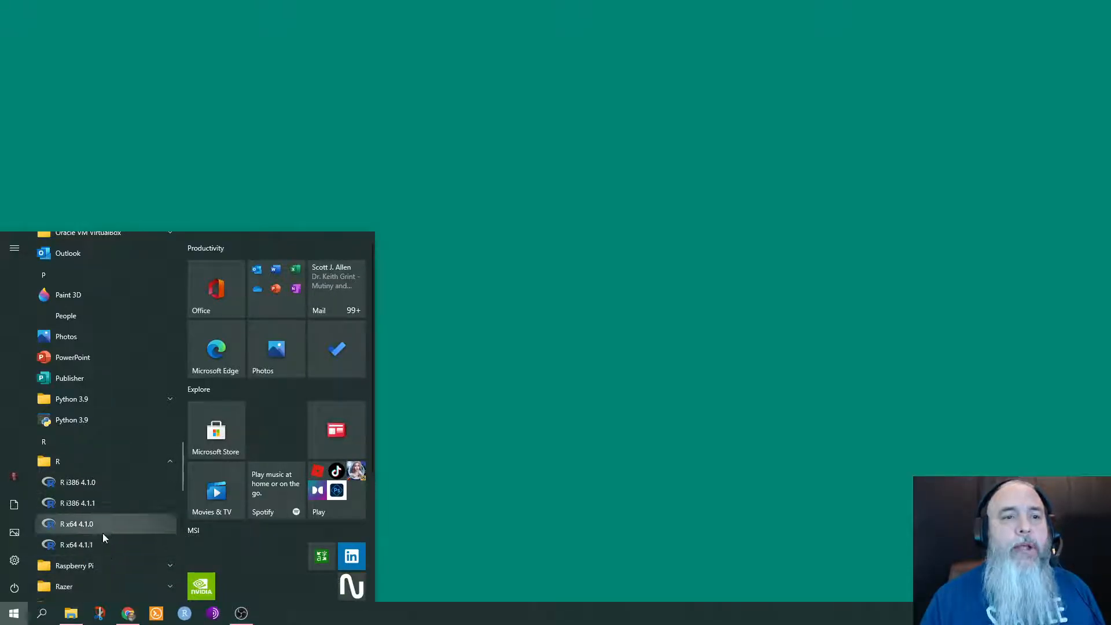
{"action": "mouse_move", "coordinate": [106, 528]}
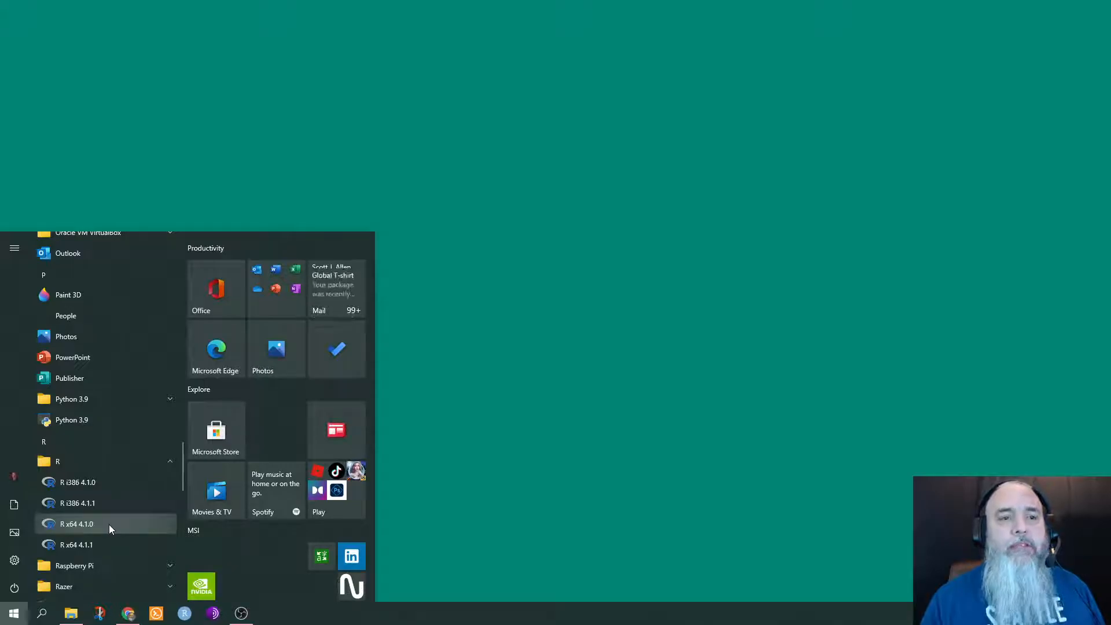
{"action": "mouse_move", "coordinate": [77, 502]}
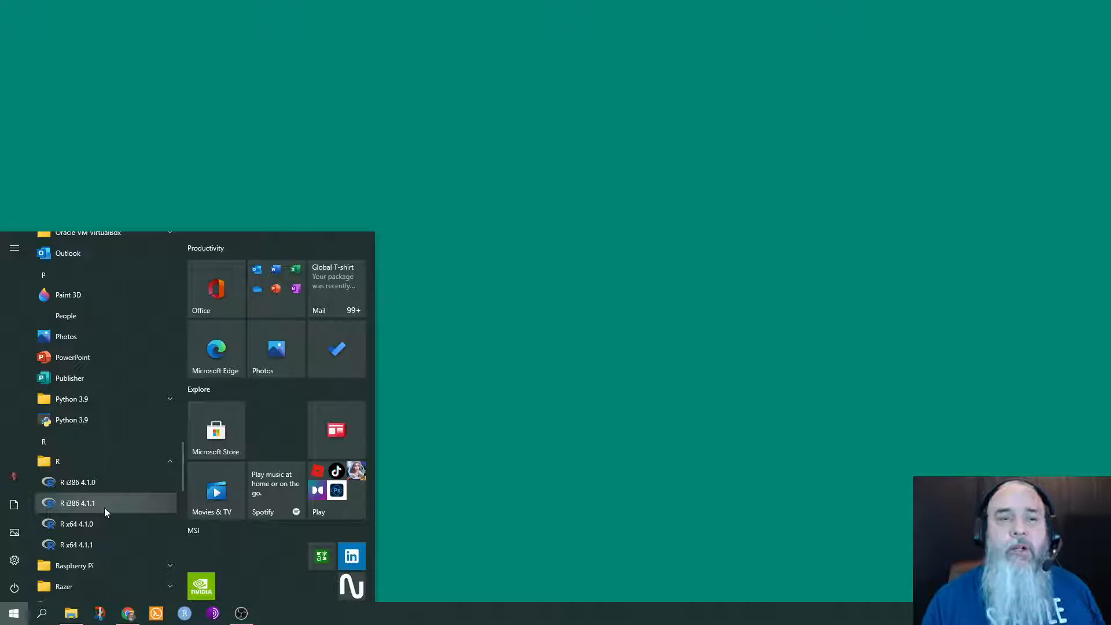
{"action": "mouse_move", "coordinate": [106, 523]}
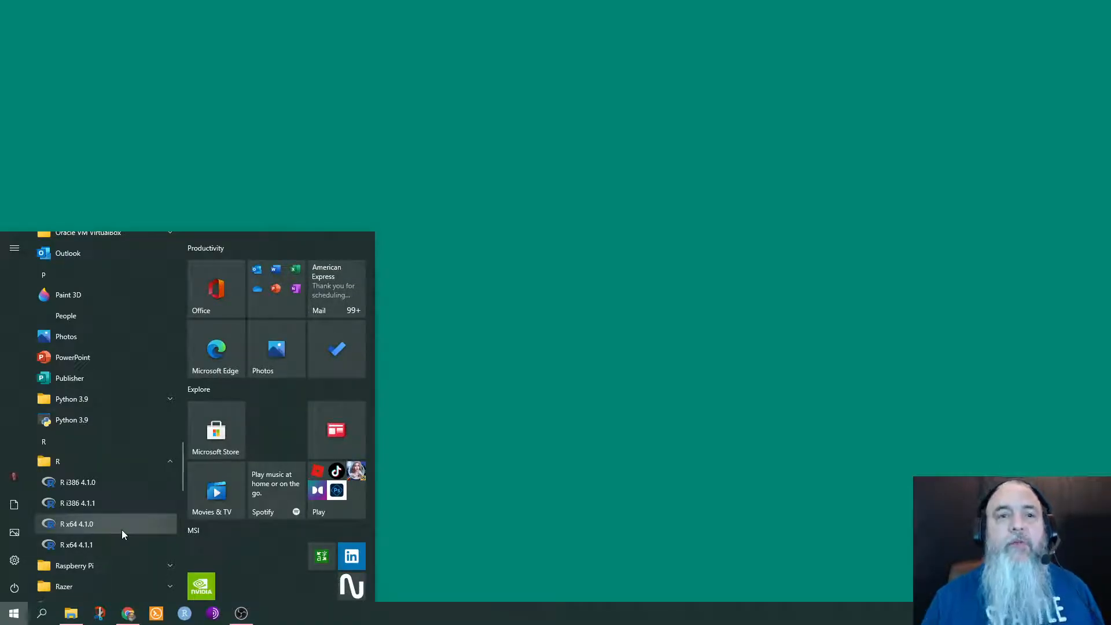
{"action": "mouse_move", "coordinate": [116, 503]}
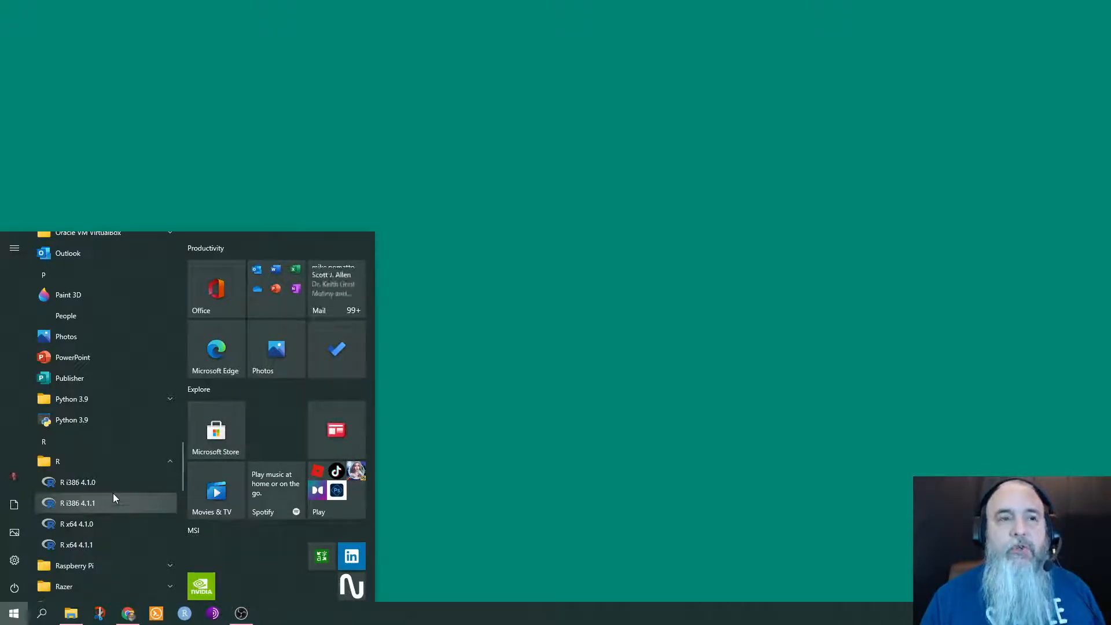
{"action": "mouse_move", "coordinate": [124, 545]}
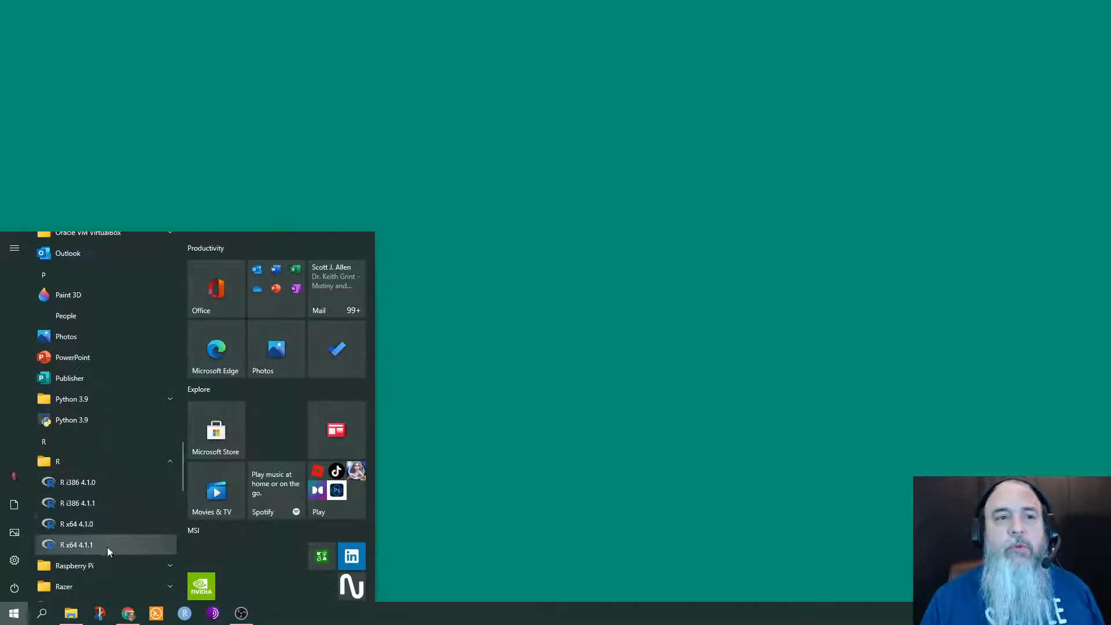
- Launch R x64 4.1.1 and look over the installr page on rdocumentation.org
{"action": "left_click", "coordinate": [76, 545]}
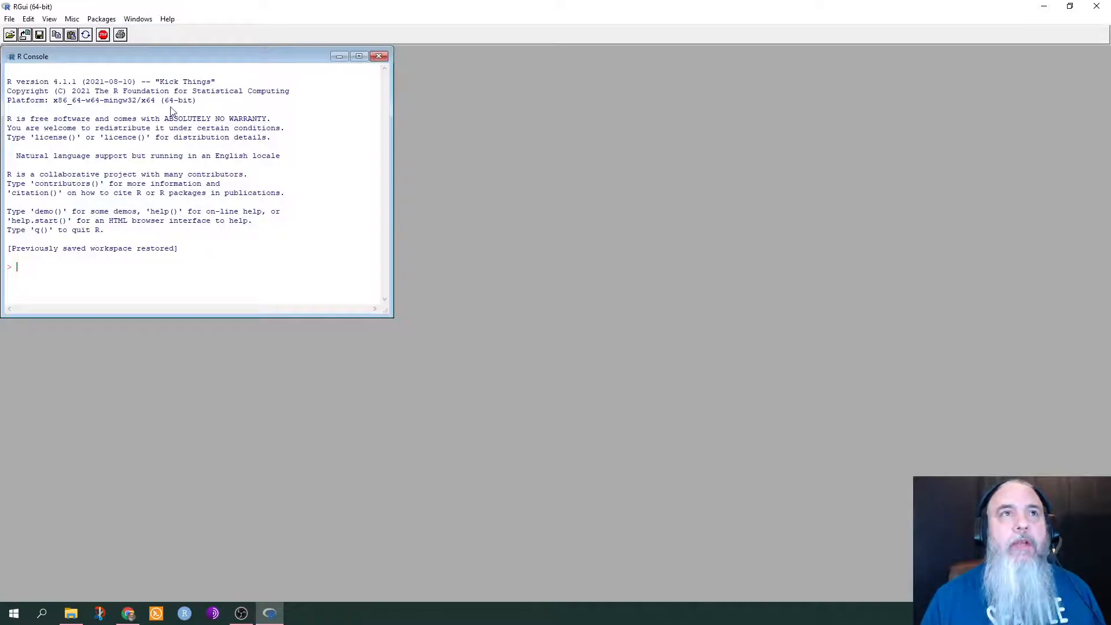
{"action": "mouse_move", "coordinate": [218, 163]}
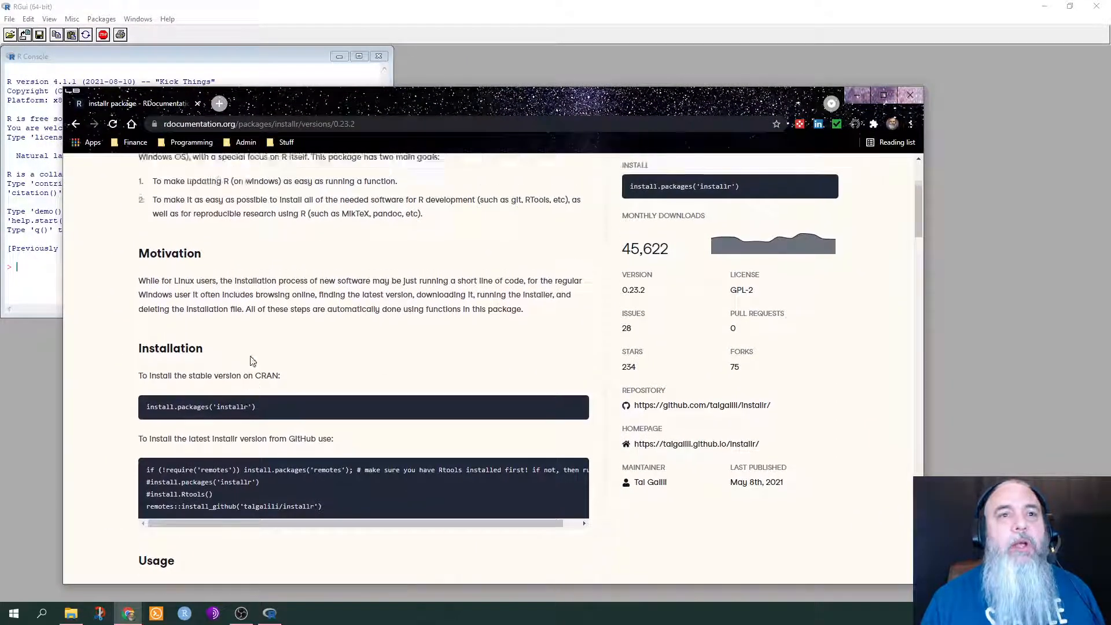
{"action": "scroll", "scroll_direction": "up", "scroll_amount": 3}
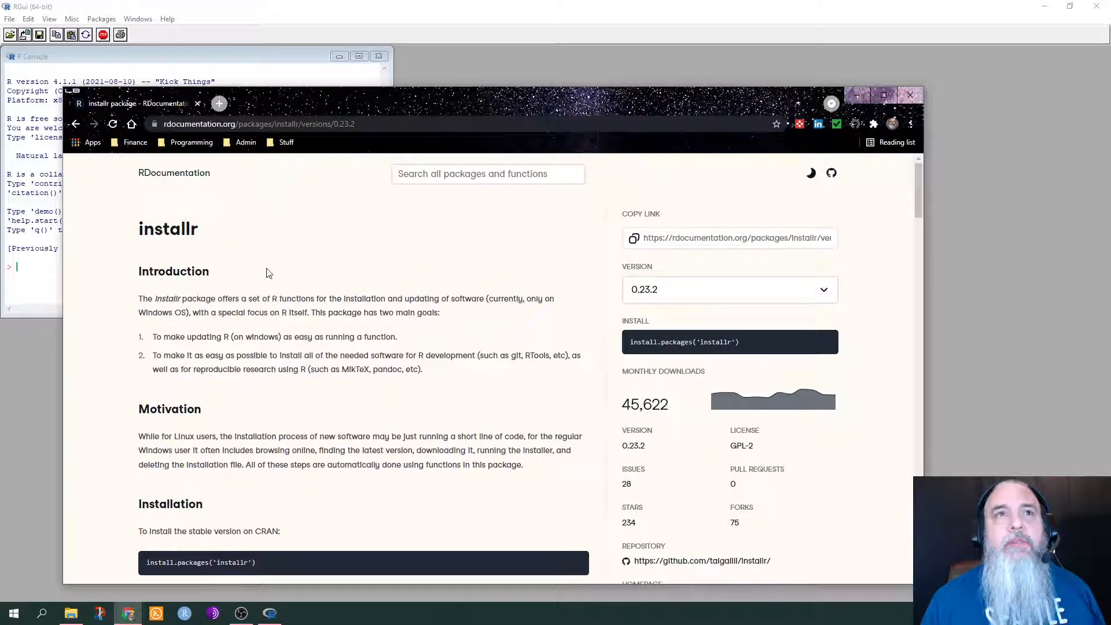
{"action": "scroll", "scroll_direction": "down", "scroll_amount": 3}
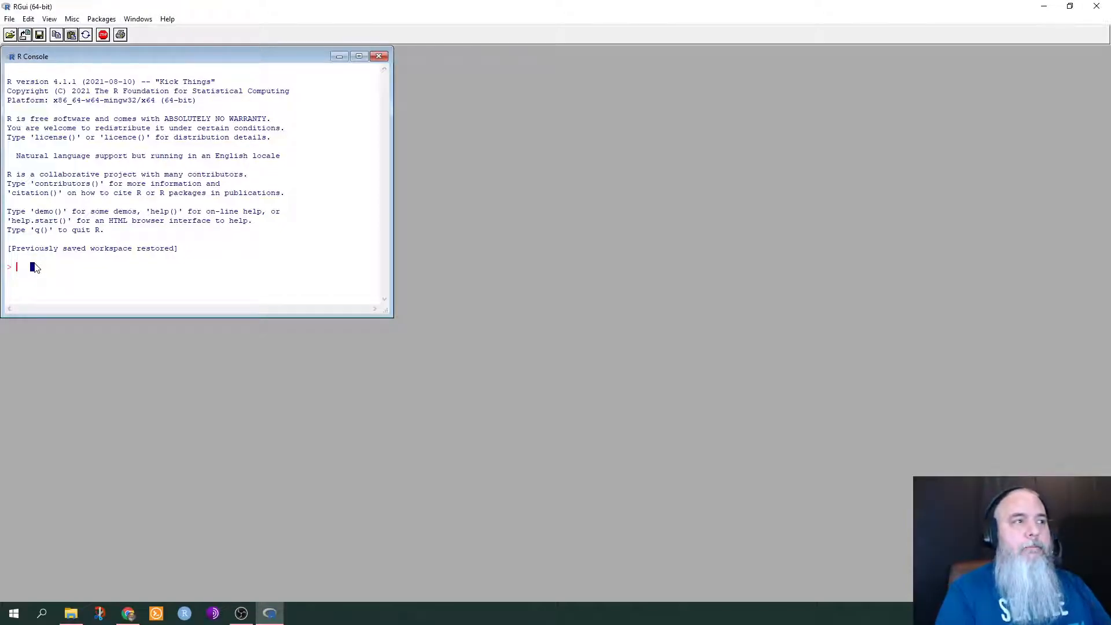
- Run install.packages('installr') with the USA (MI) [https] CRAN mirror
{"action": "type", "text": "install.package"}
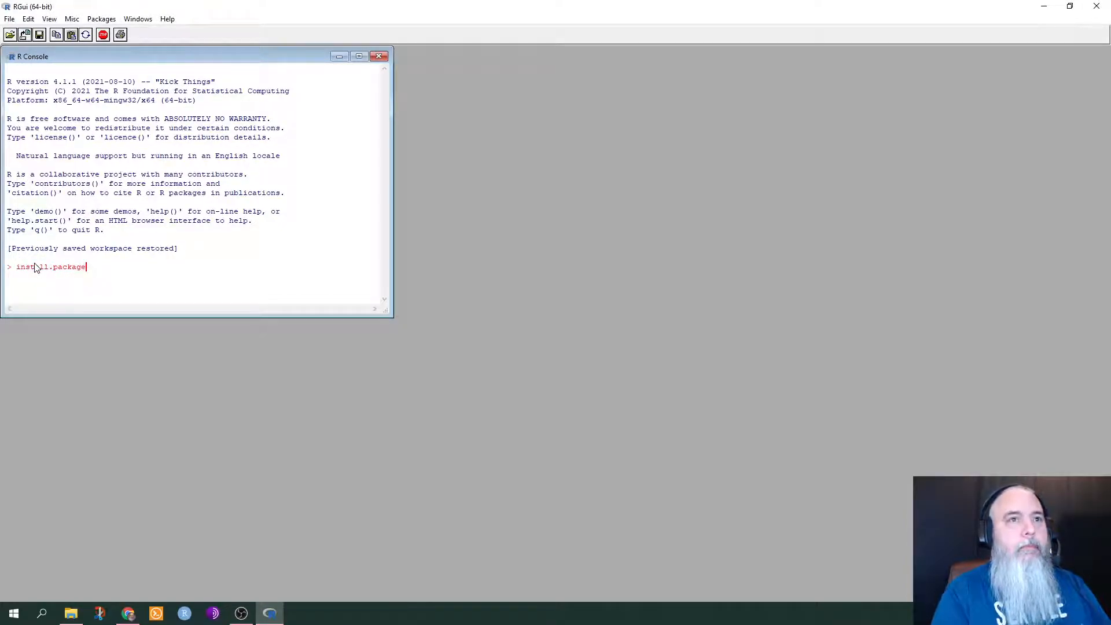
{"action": "type", "text": "s('install"}
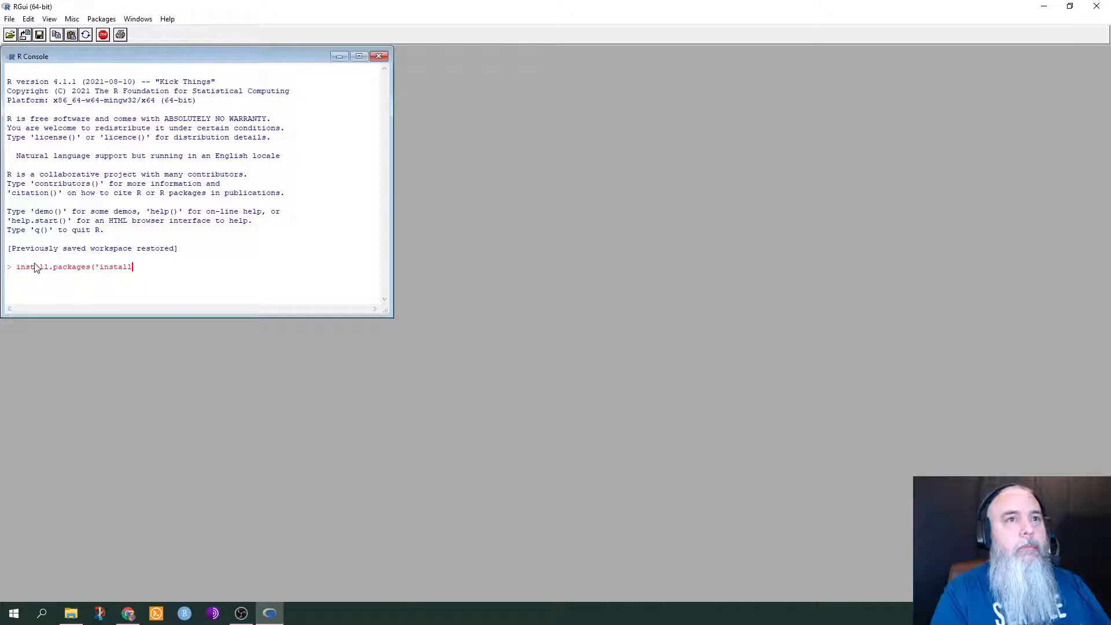
{"action": "key", "text": "Return"}
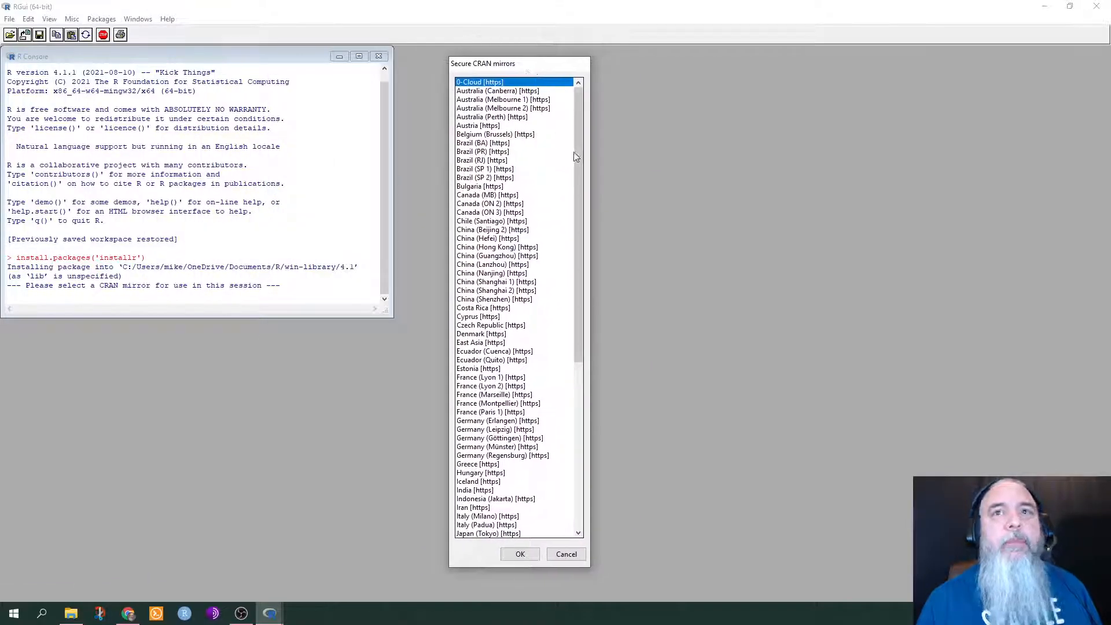
{"action": "scroll", "scroll_direction": "down", "scroll_amount": 3}
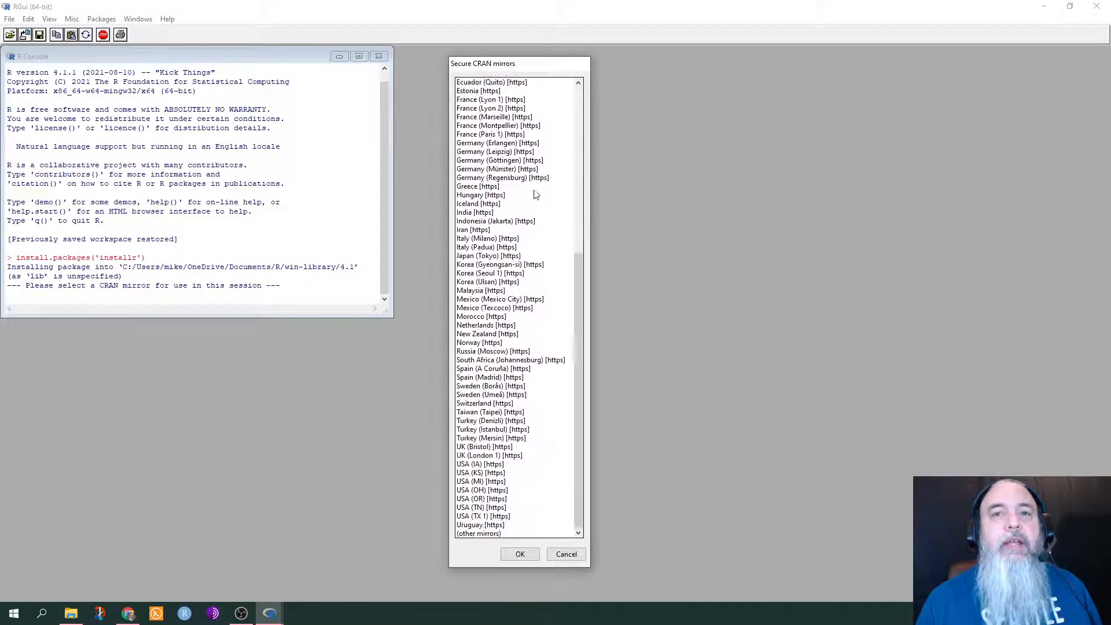
{"action": "left_click", "coordinate": [480, 481]}
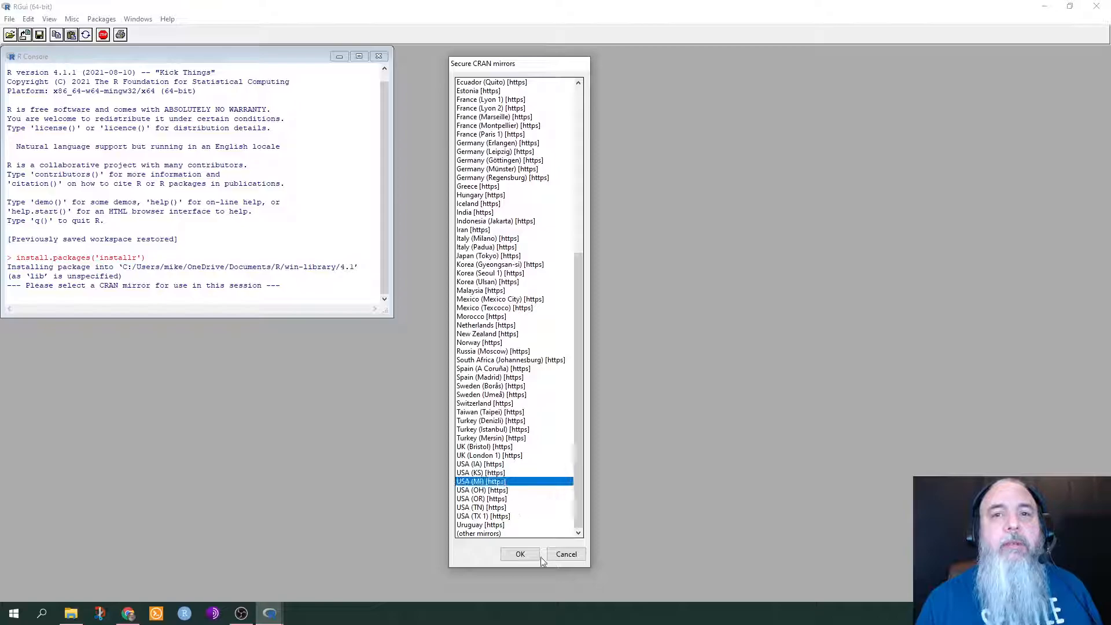
{"action": "left_click", "coordinate": [520, 555]}
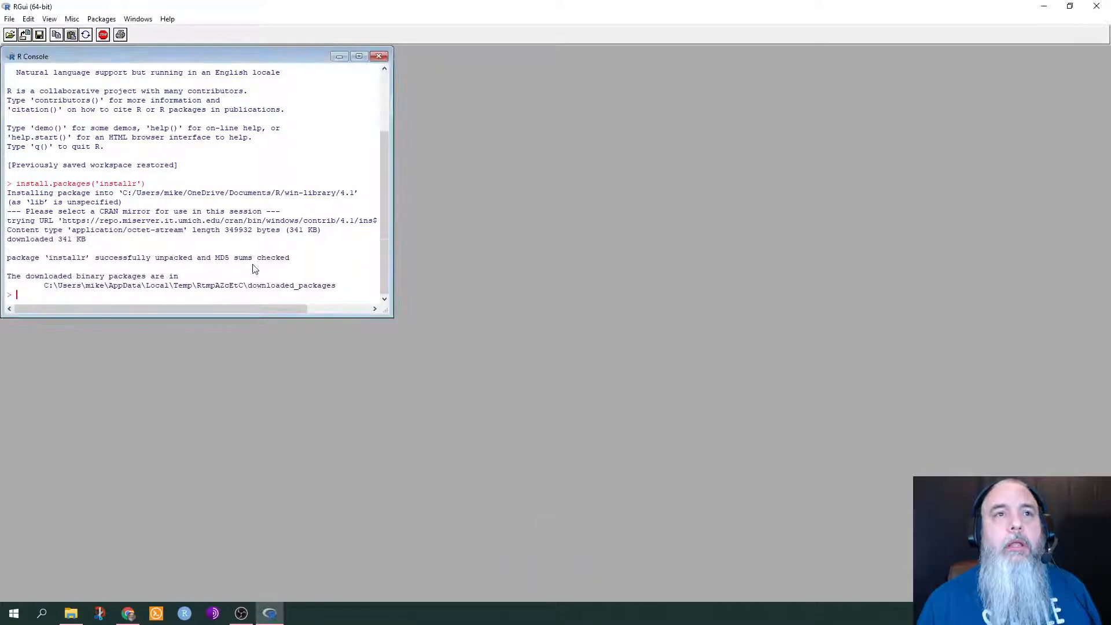
{"action": "mouse_move", "coordinate": [71, 298]}
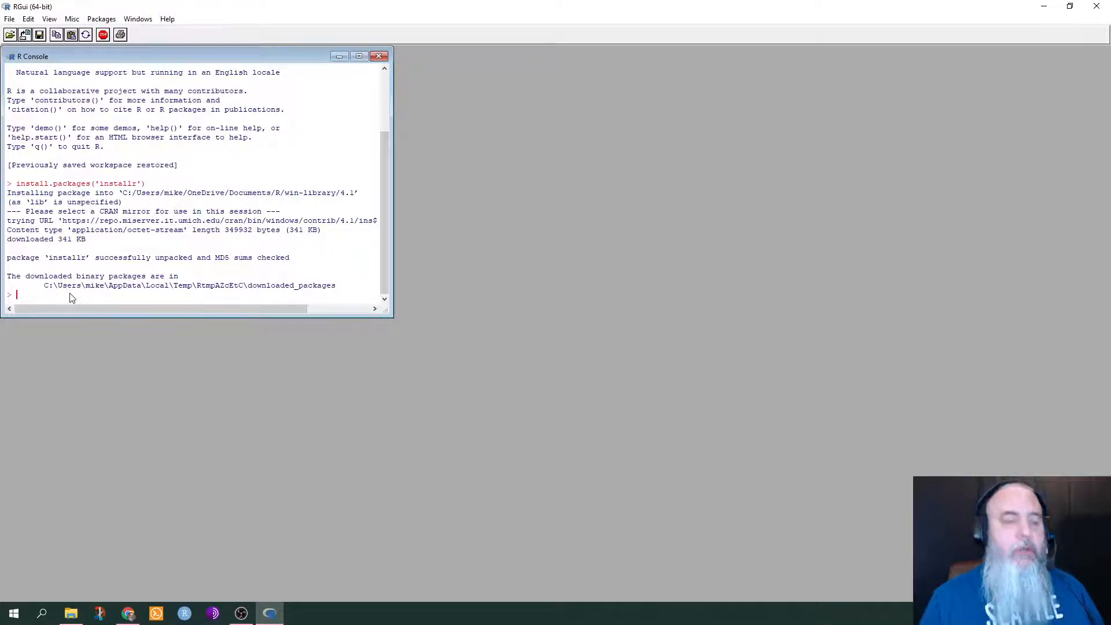
- Load installr with library() and show its menu of Update R and Update R packages entries
{"action": "type", "text": "library(installr"}
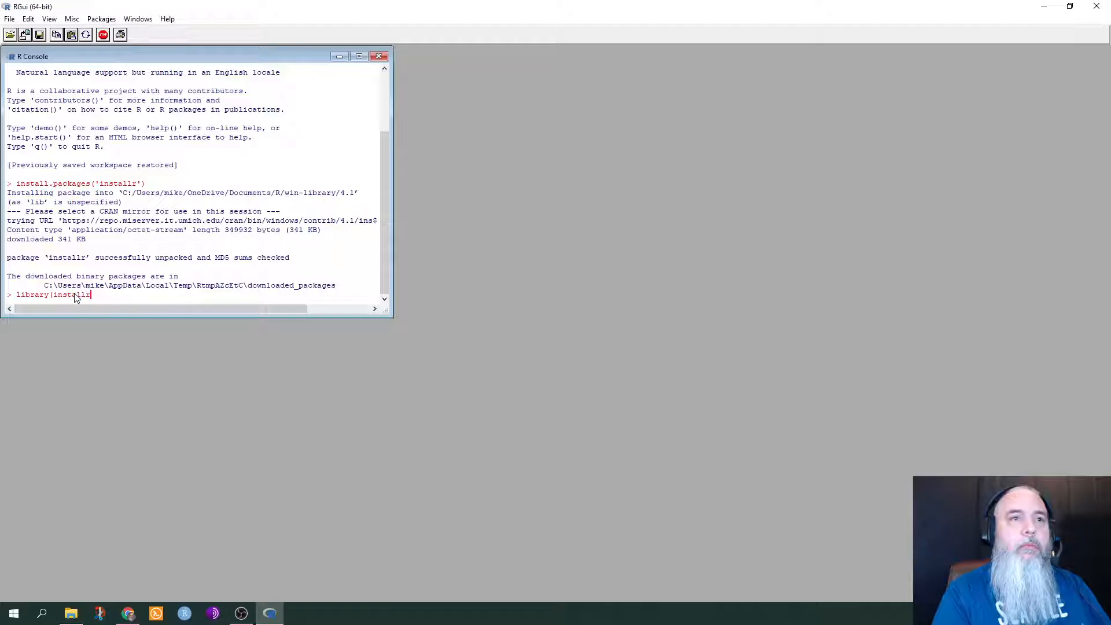
{"action": "key", "text": "Return"}
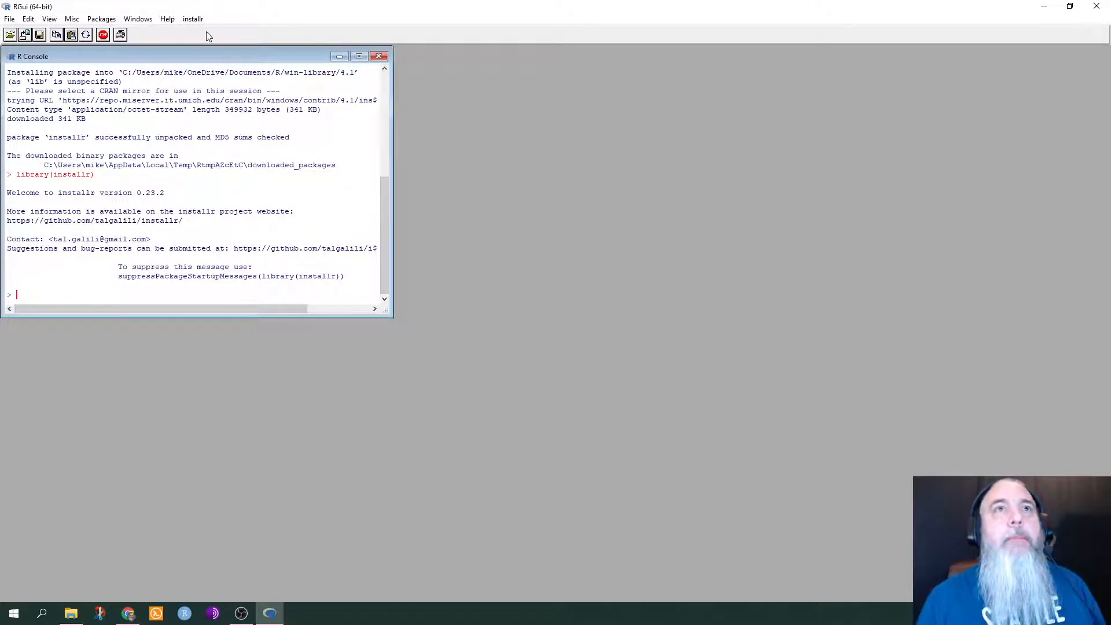
{"action": "left_click", "coordinate": [194, 19]}
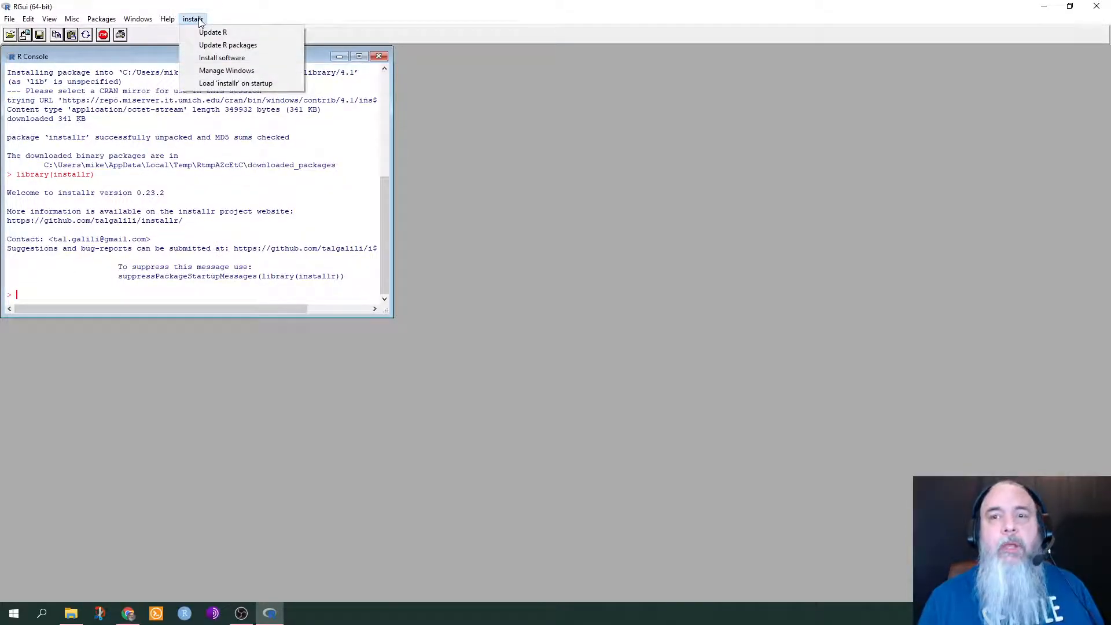
{"action": "mouse_move", "coordinate": [213, 33]}
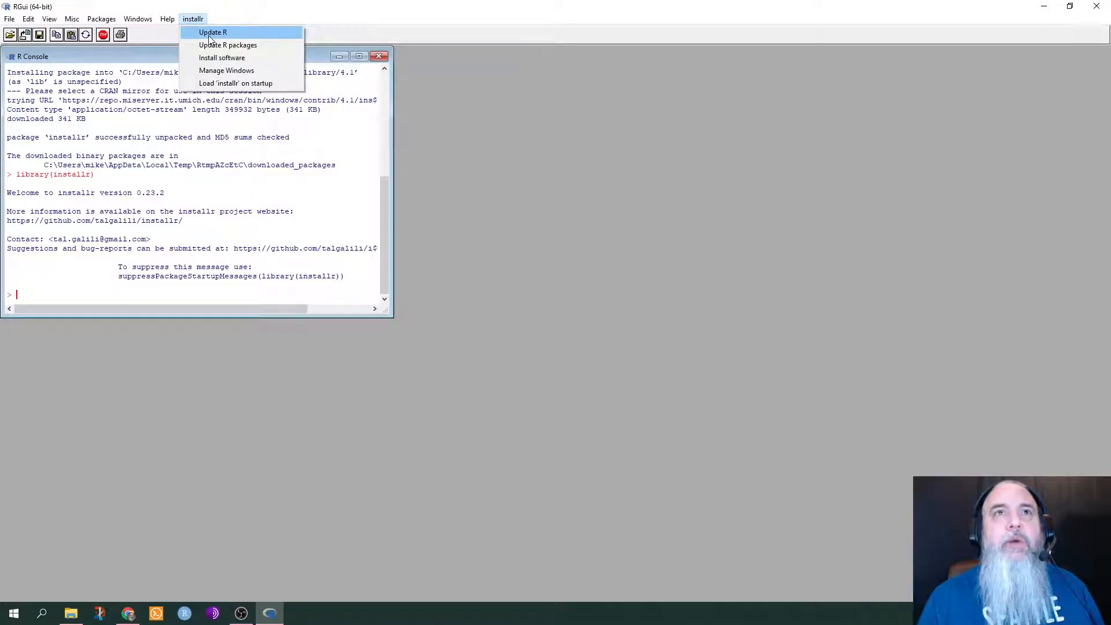
{"action": "mouse_move", "coordinate": [228, 45]}
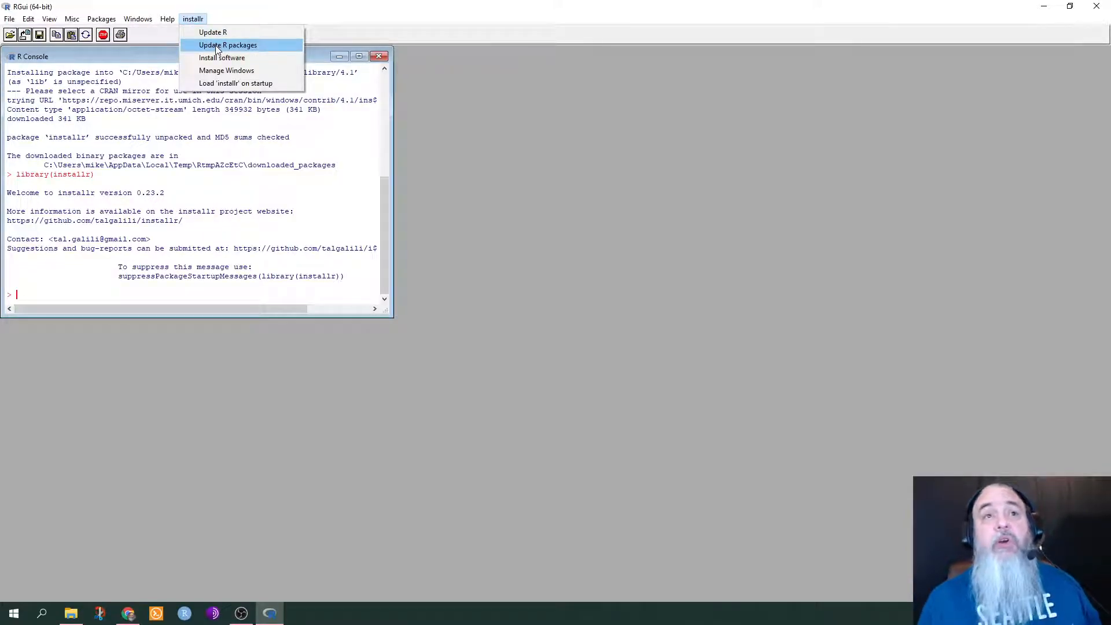
{"action": "mouse_move", "coordinate": [213, 32]}
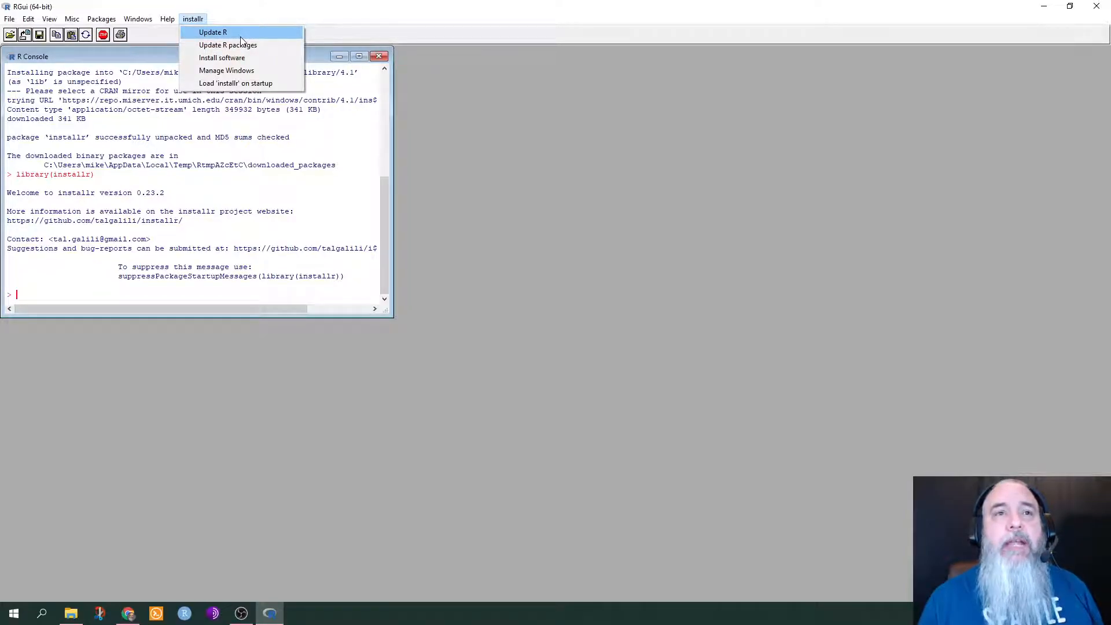
- Run installr > Update R and dismiss the 'No need to update' notice for R 4.1.1
{"action": "left_click", "coordinate": [212, 32]}
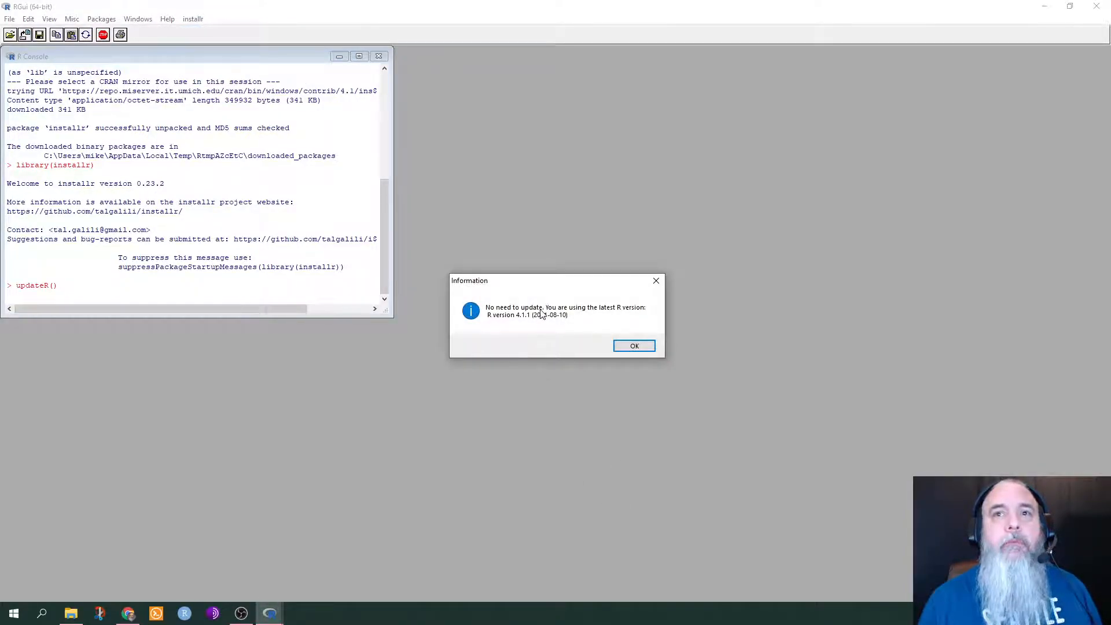
{"action": "mouse_move", "coordinate": [528, 326]}
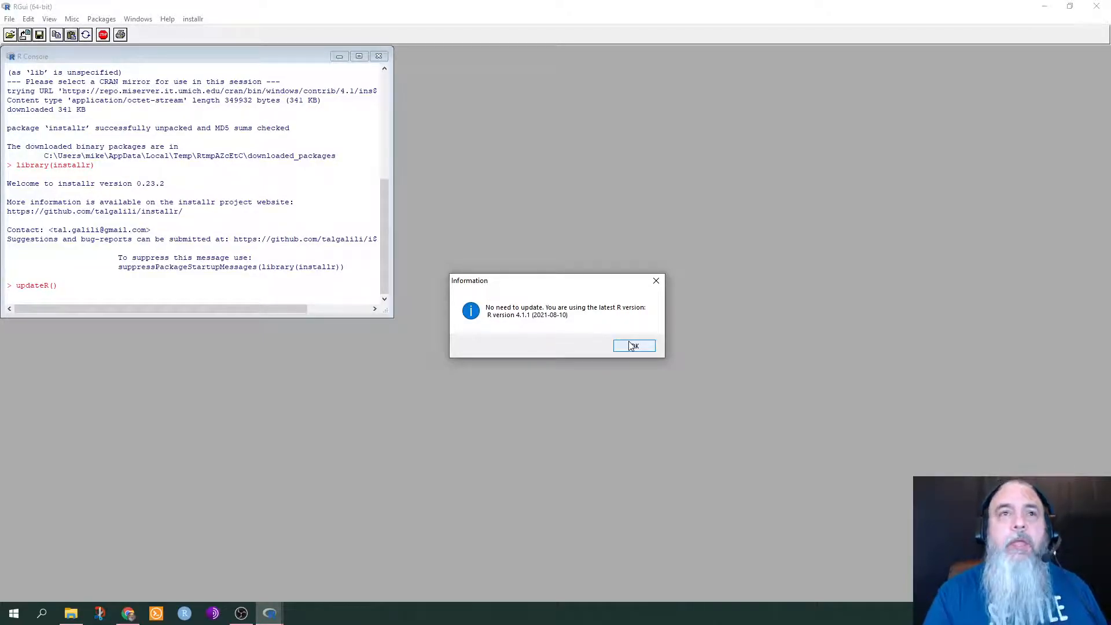
{"action": "mouse_move", "coordinate": [561, 337]}
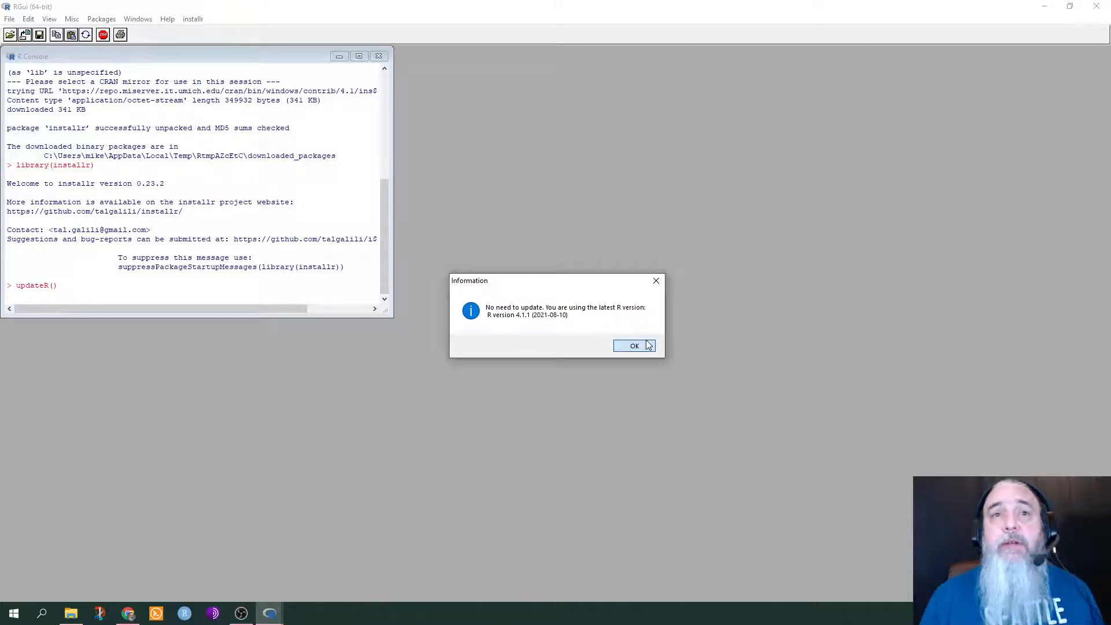
{"action": "mouse_move", "coordinate": [514, 289]}
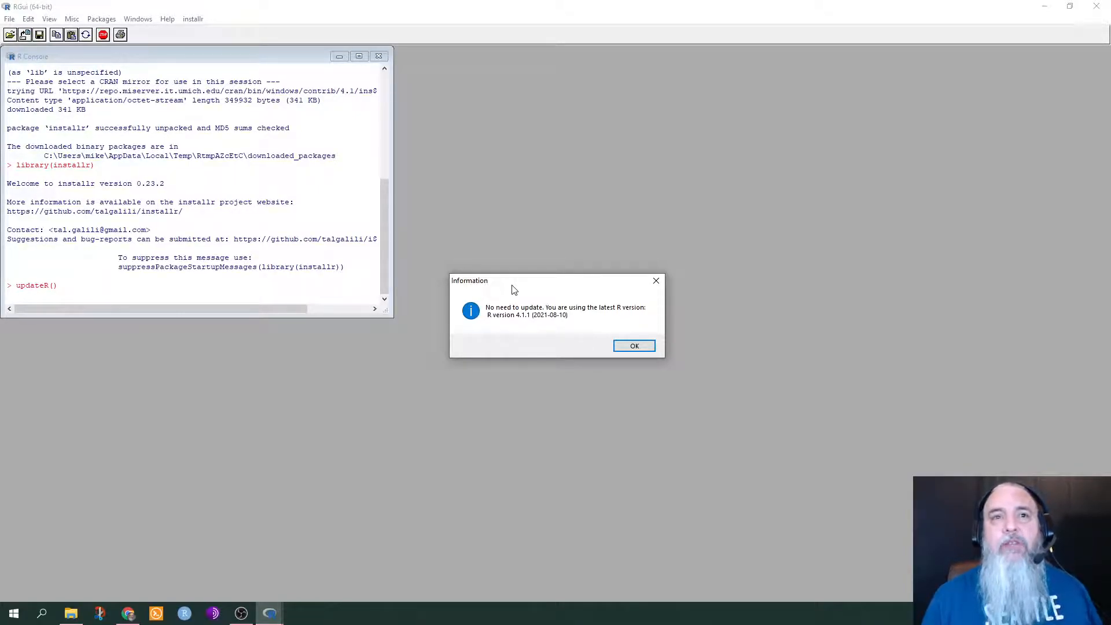
{"action": "mouse_move", "coordinate": [539, 333]}
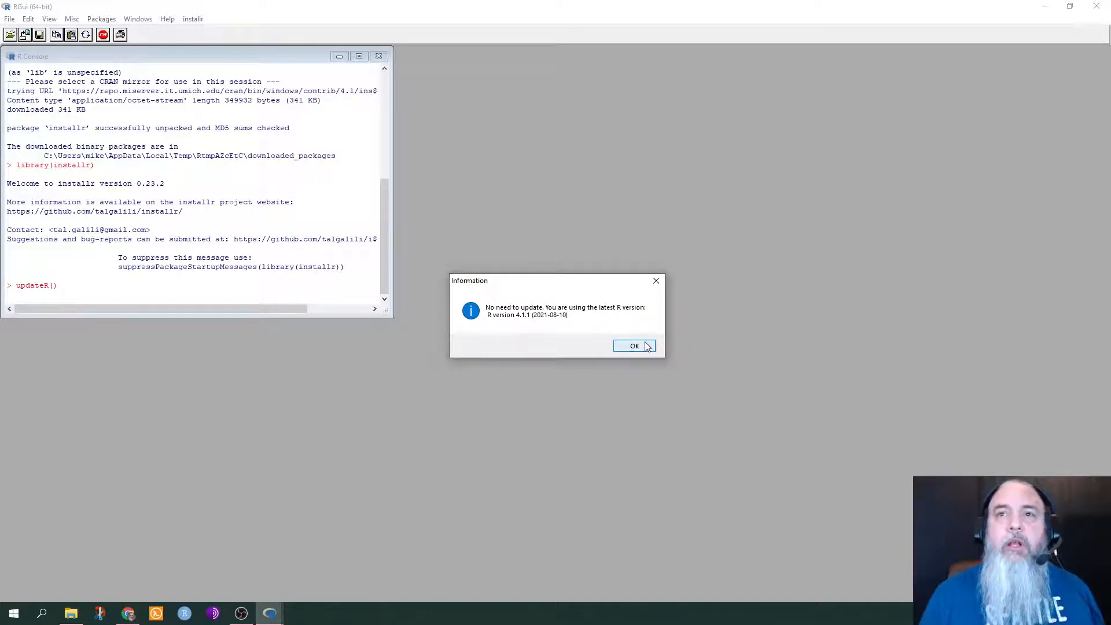
{"action": "mouse_move", "coordinate": [635, 346]}
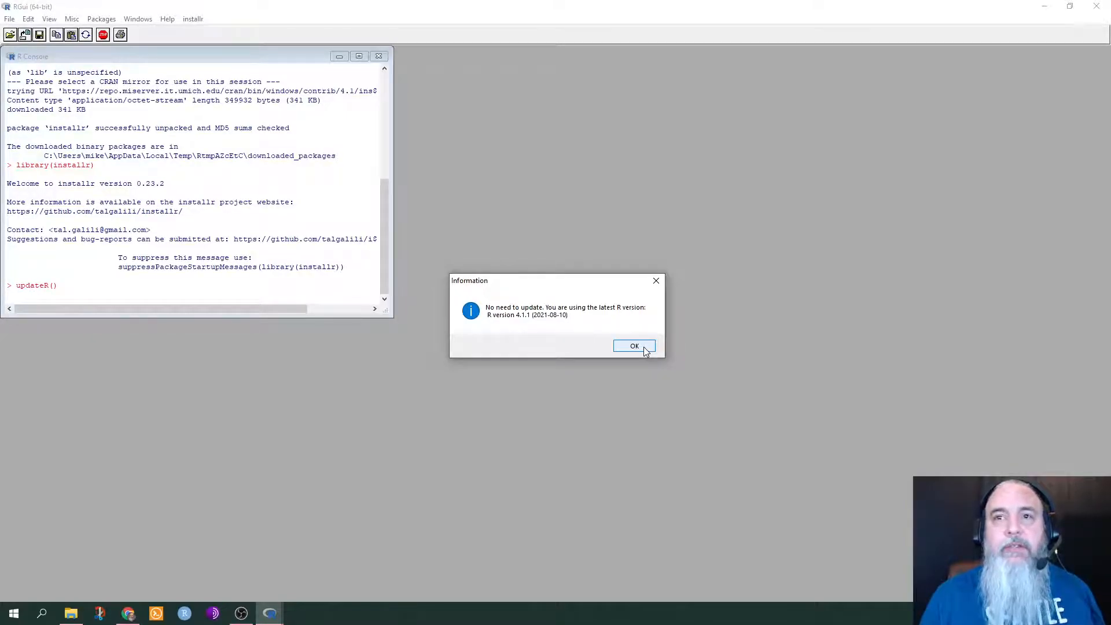
{"action": "left_click", "coordinate": [633, 346]}
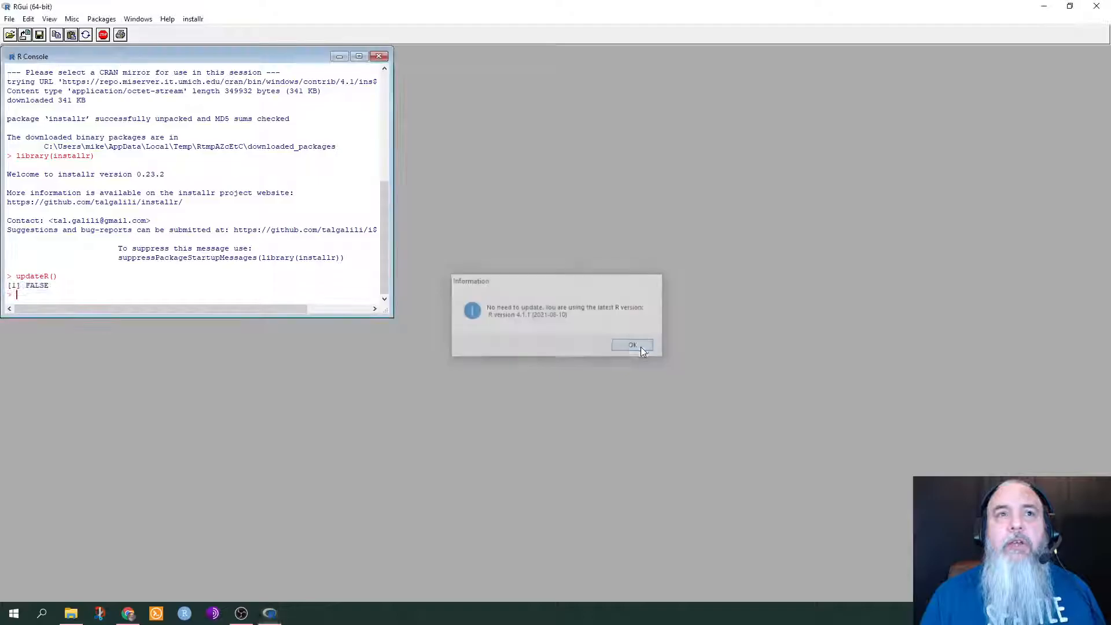
{"action": "left_click", "coordinate": [632, 345]}
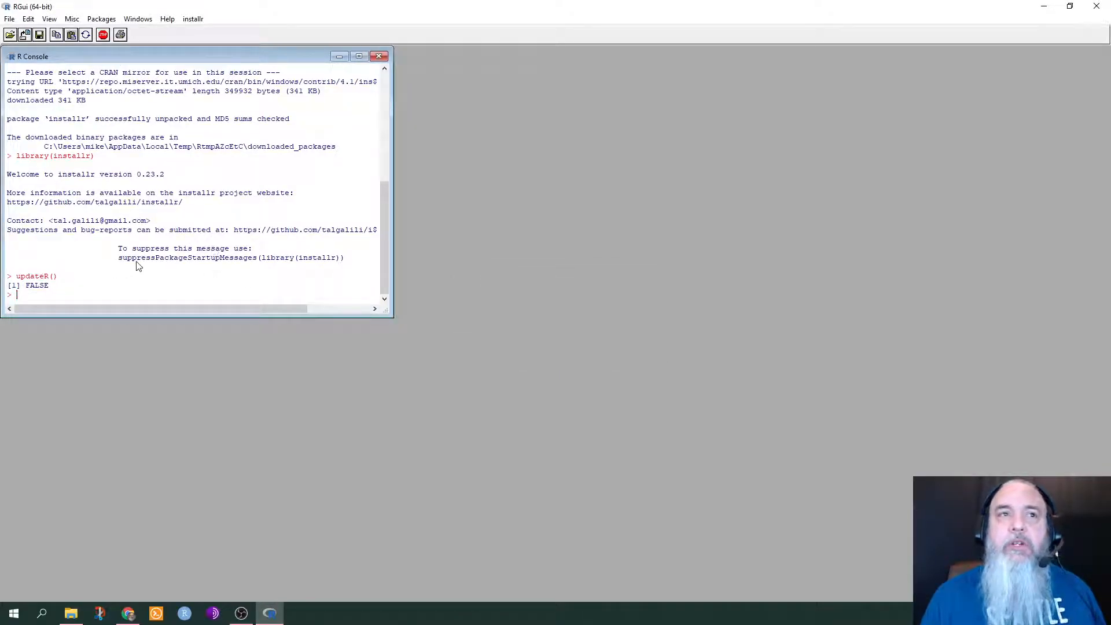
- Close the RGui window, leaving the desktop
{"action": "left_click", "coordinate": [27, 20]}
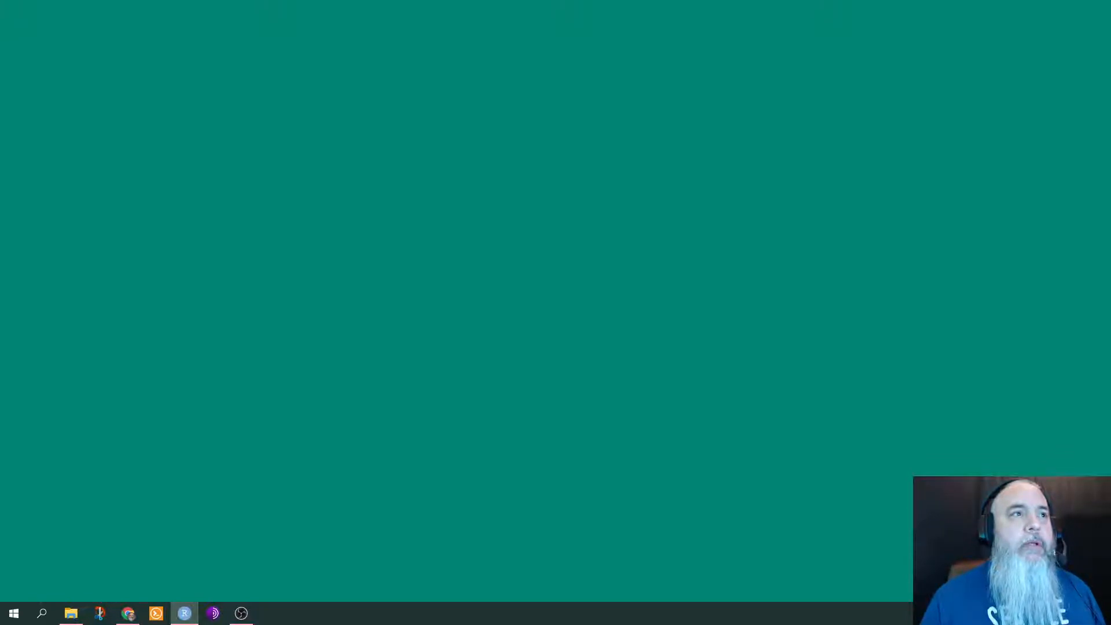
- Launch RStudio, run Help > Check for Updates and dismiss the No Update Available message
{"action": "left_click", "coordinate": [184, 614]}
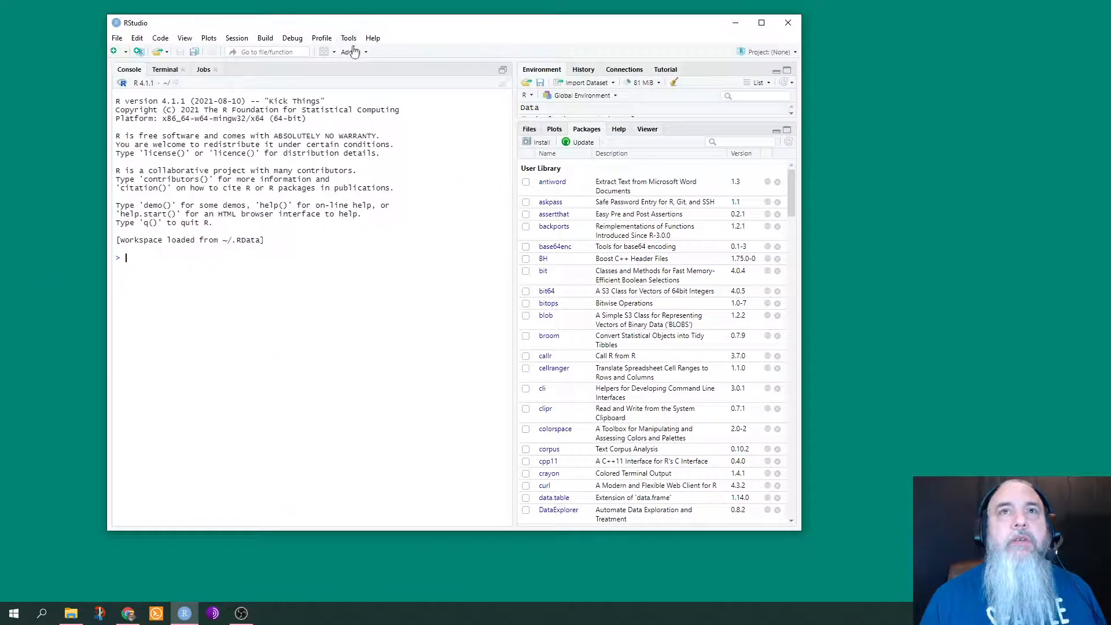
{"action": "left_click", "coordinate": [373, 37]}
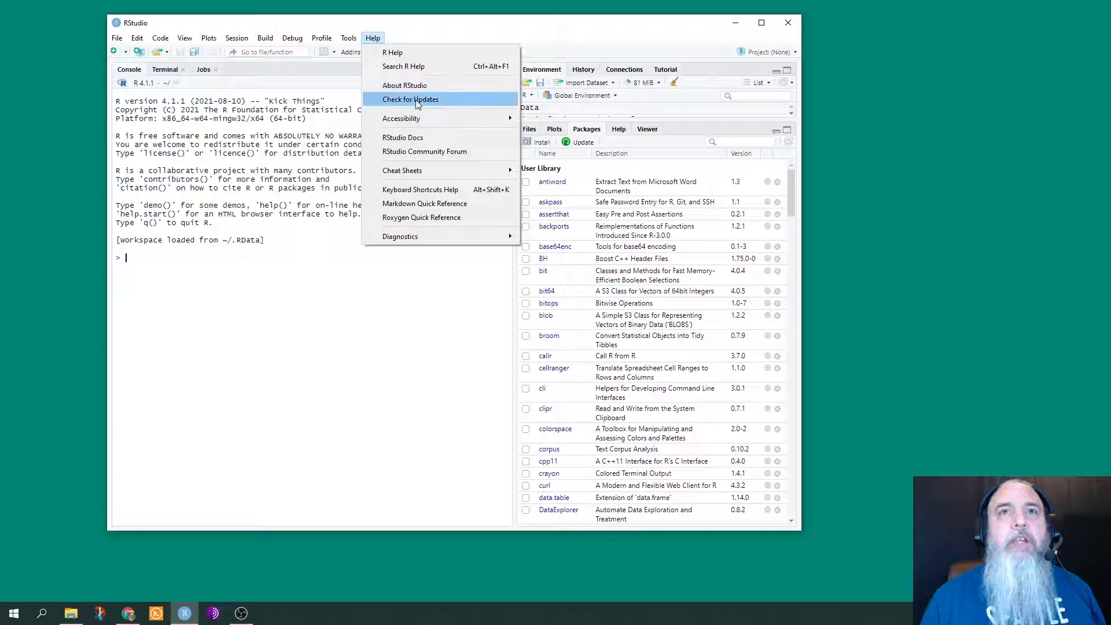
{"action": "mouse_move", "coordinate": [440, 103]}
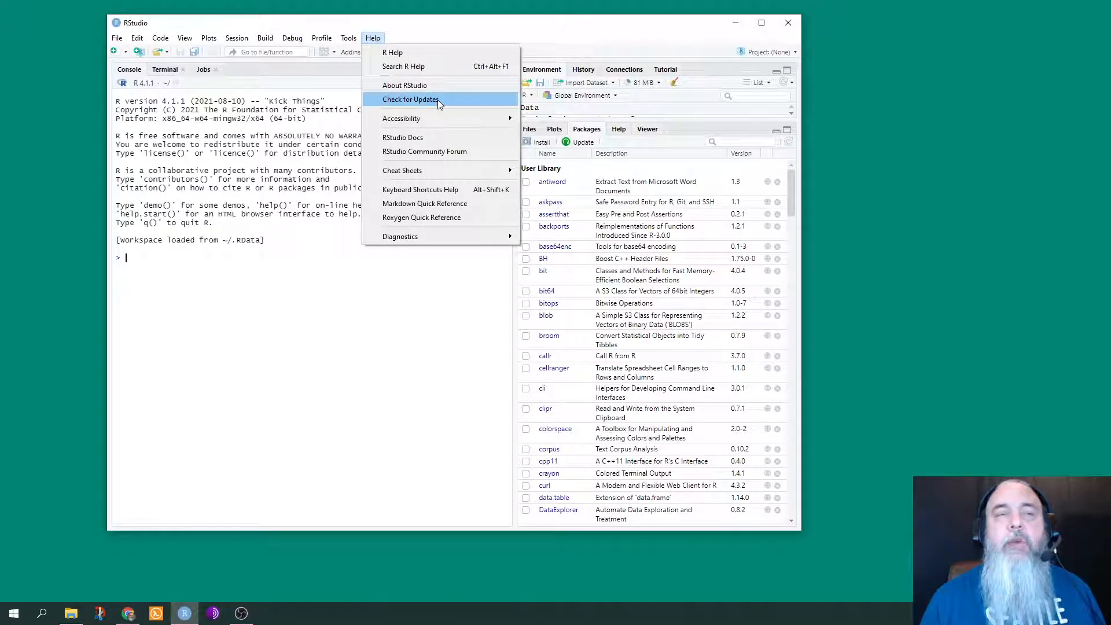
{"action": "left_click", "coordinate": [412, 100]}
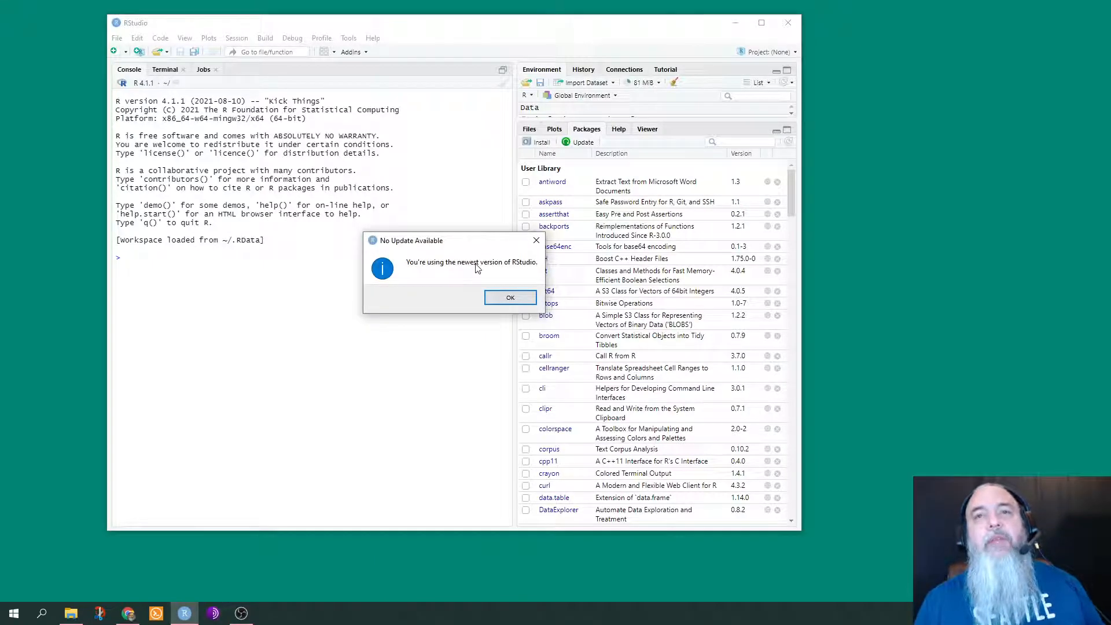
{"action": "mouse_move", "coordinate": [454, 295]}
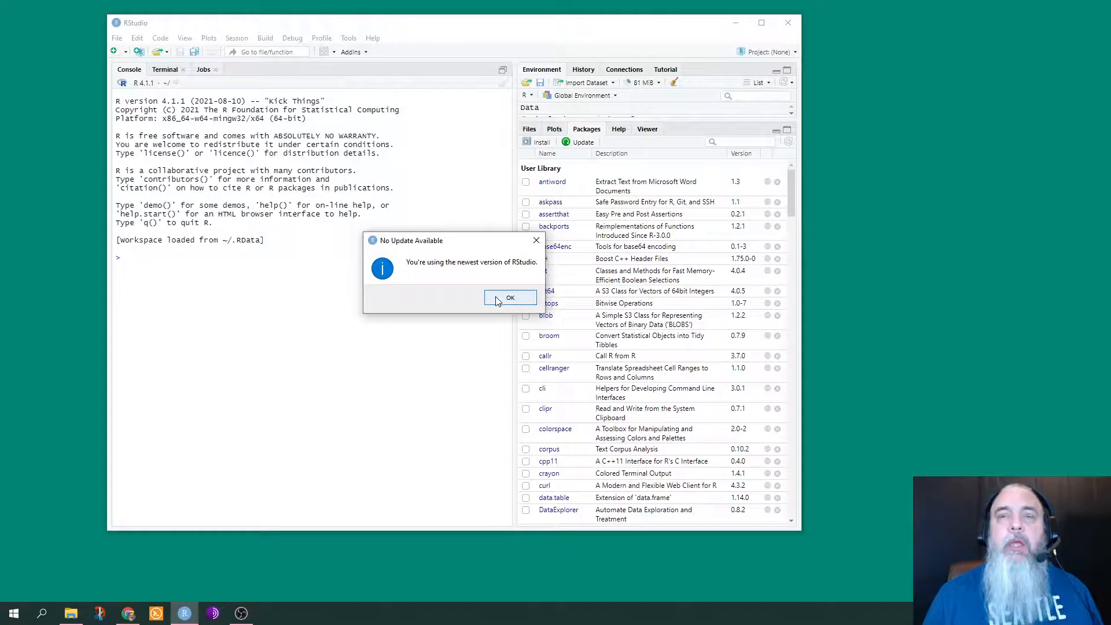
{"action": "mouse_move", "coordinate": [511, 297]}
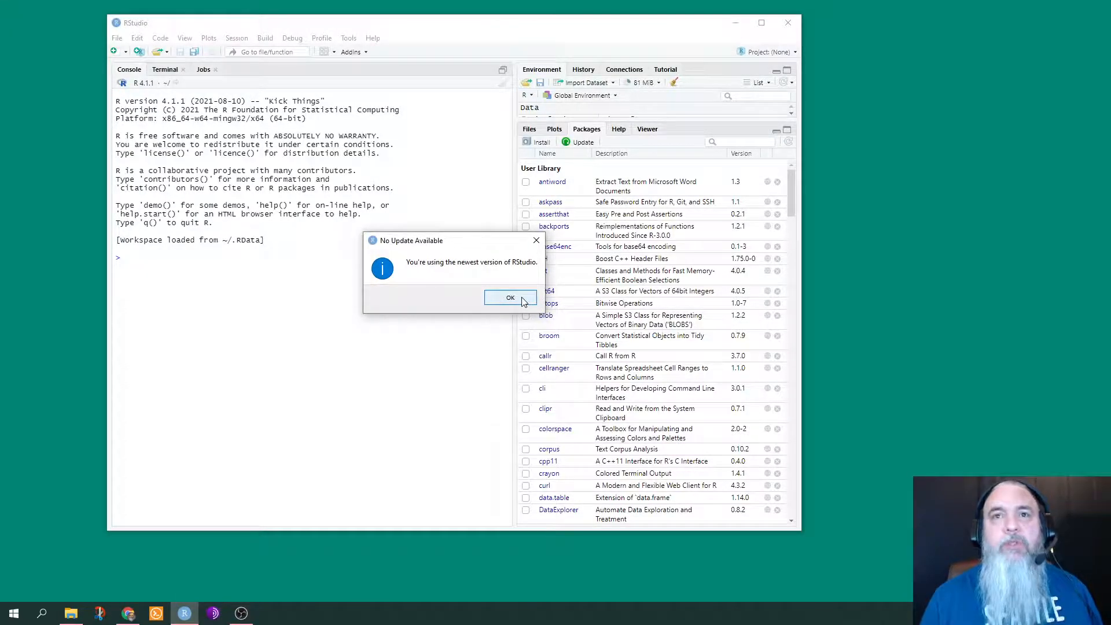
{"action": "mouse_move", "coordinate": [432, 272]}
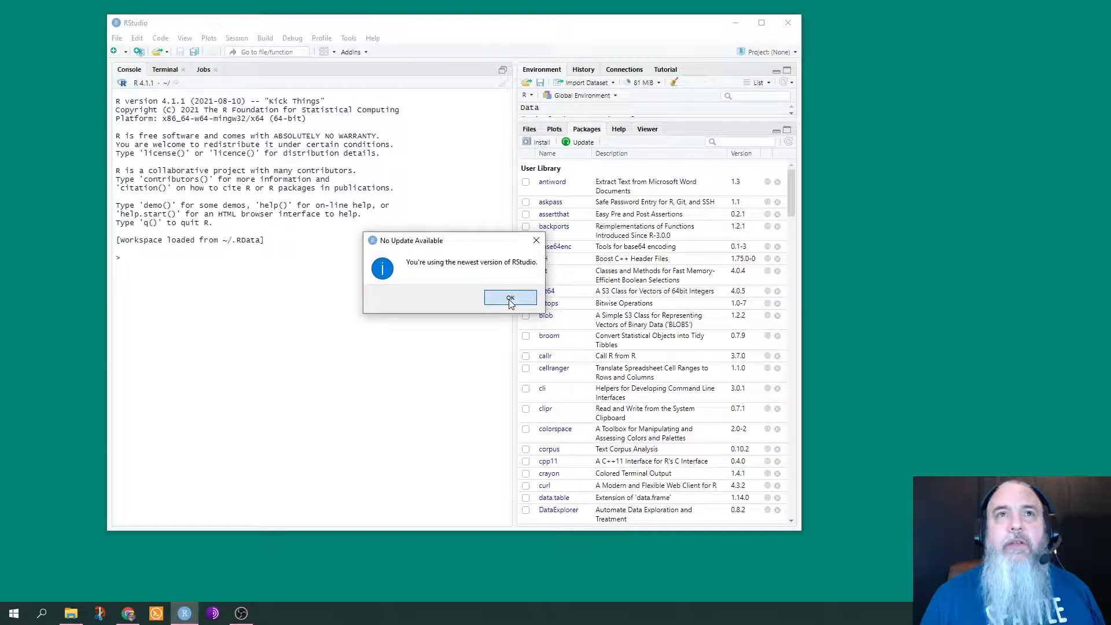
{"action": "left_click", "coordinate": [510, 297]}
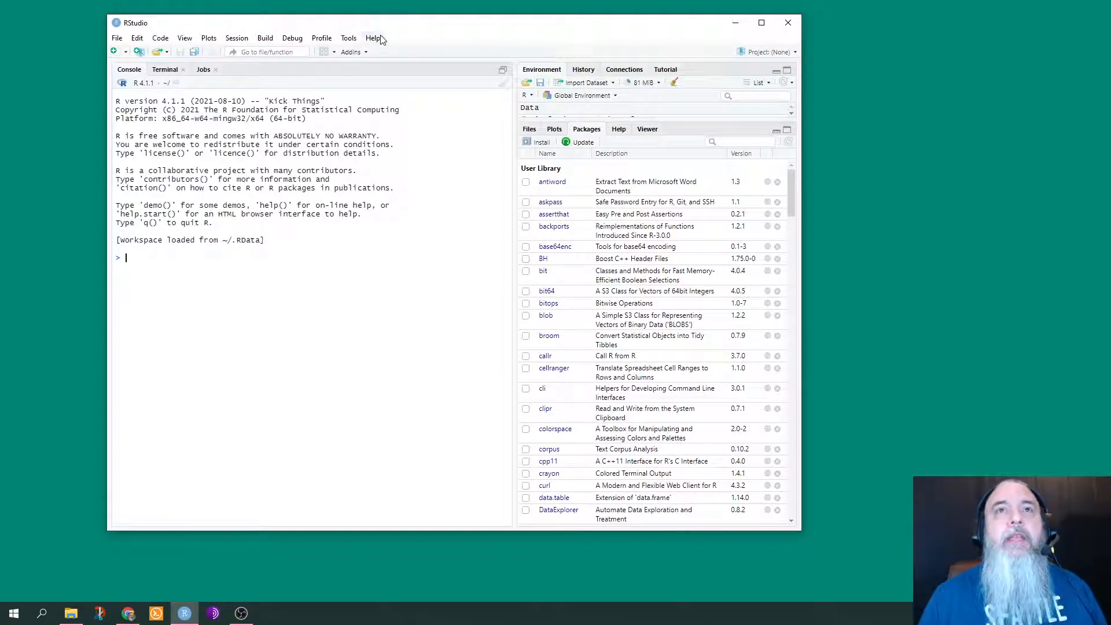
- Run Tools > Check for Package Updates, tick readr, then cancel without installing
{"action": "left_click", "coordinate": [348, 37]}
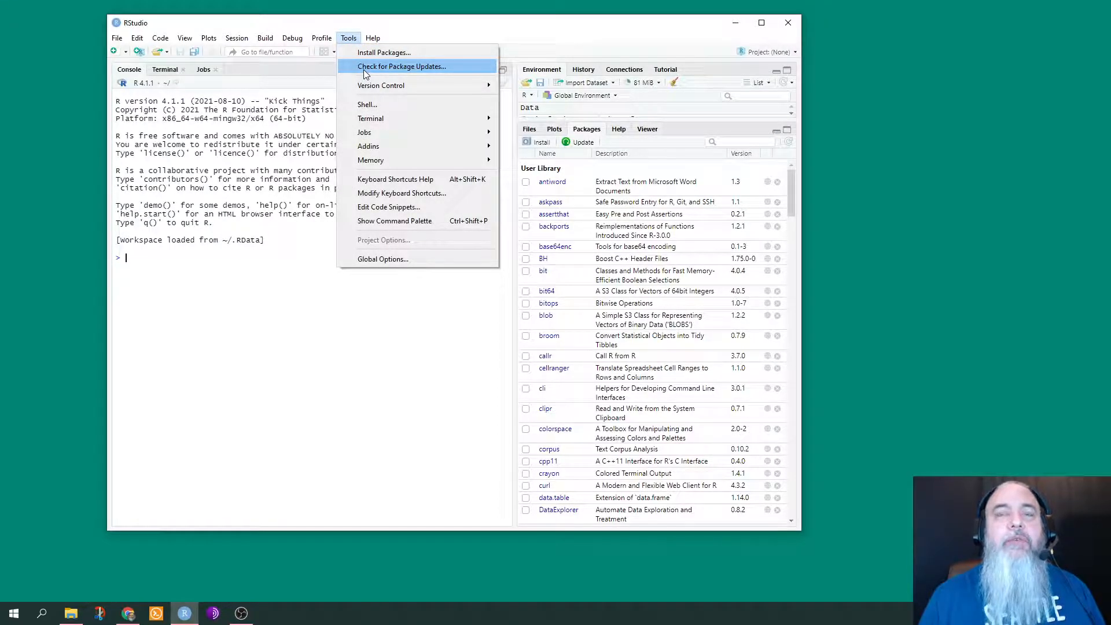
{"action": "left_click", "coordinate": [401, 66]}
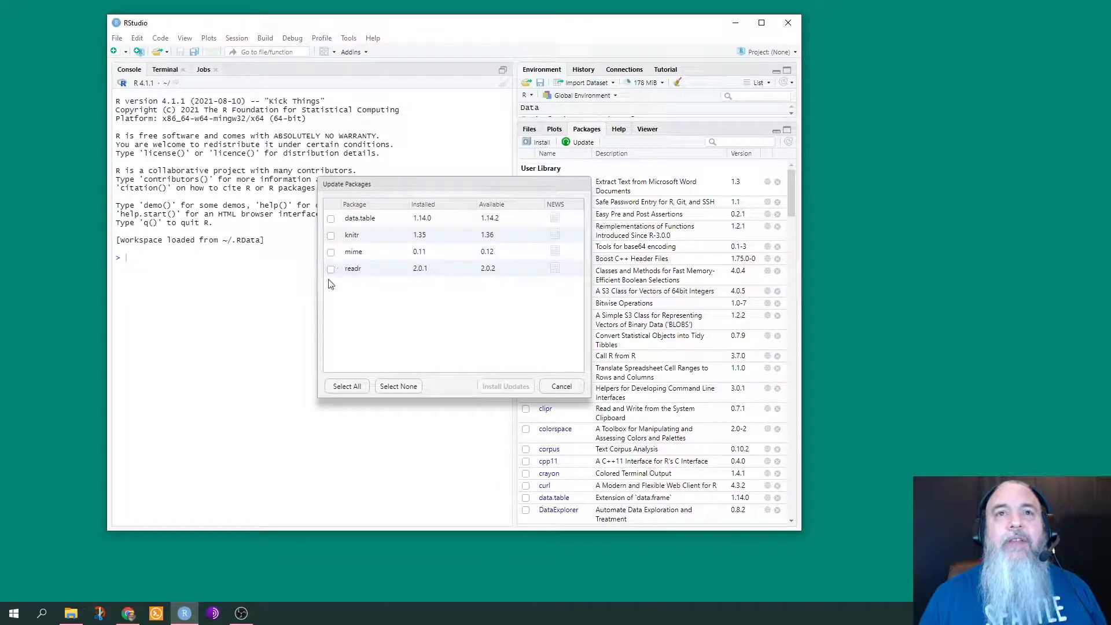
{"action": "mouse_move", "coordinate": [326, 276]}
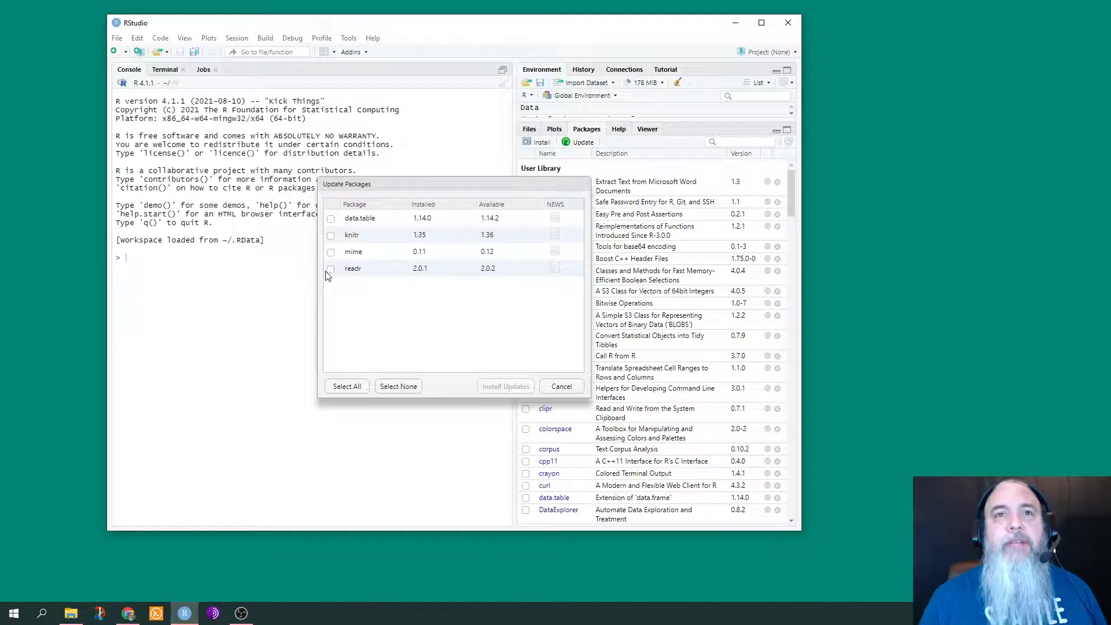
{"action": "left_click", "coordinate": [330, 269]}
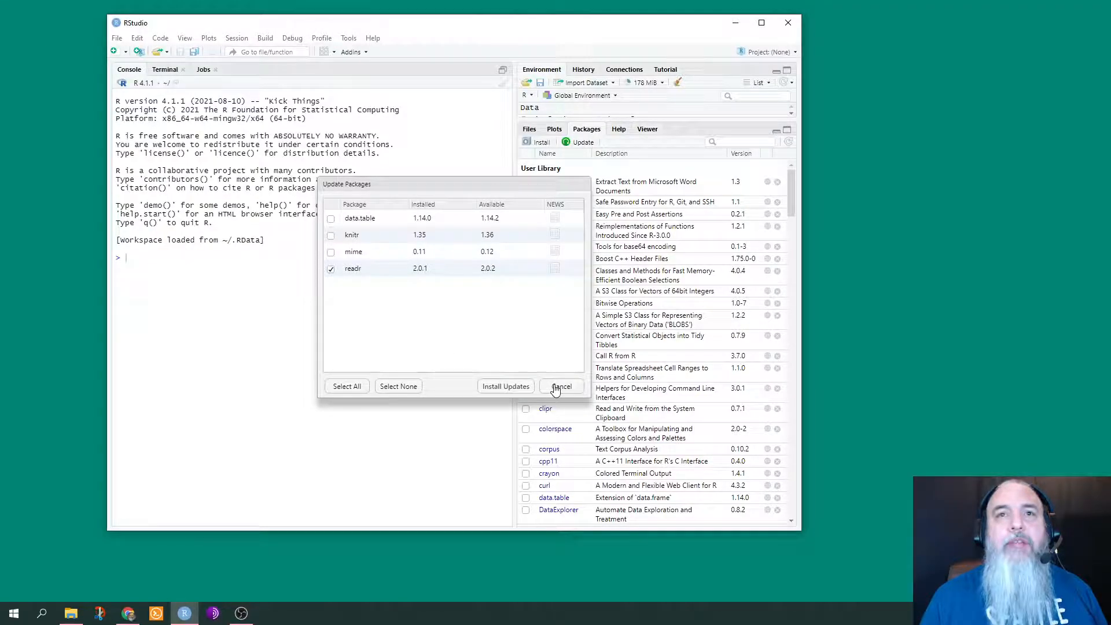
{"action": "left_click", "coordinate": [560, 387]}
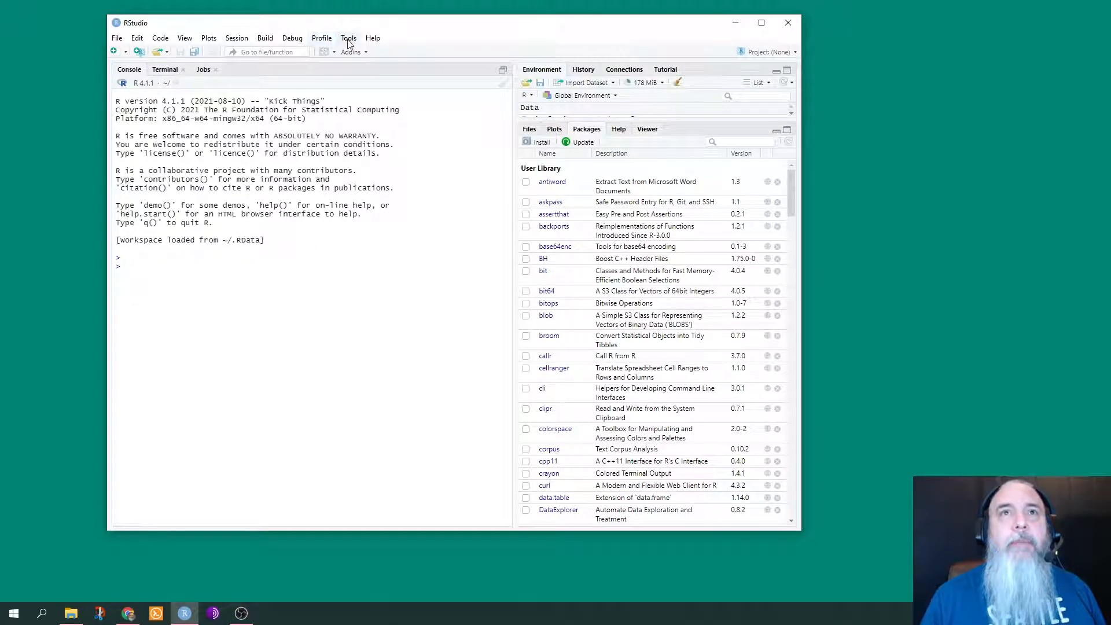
- Open Tools > Global Options to the General pane with the R version field
{"action": "left_click", "coordinate": [348, 37]}
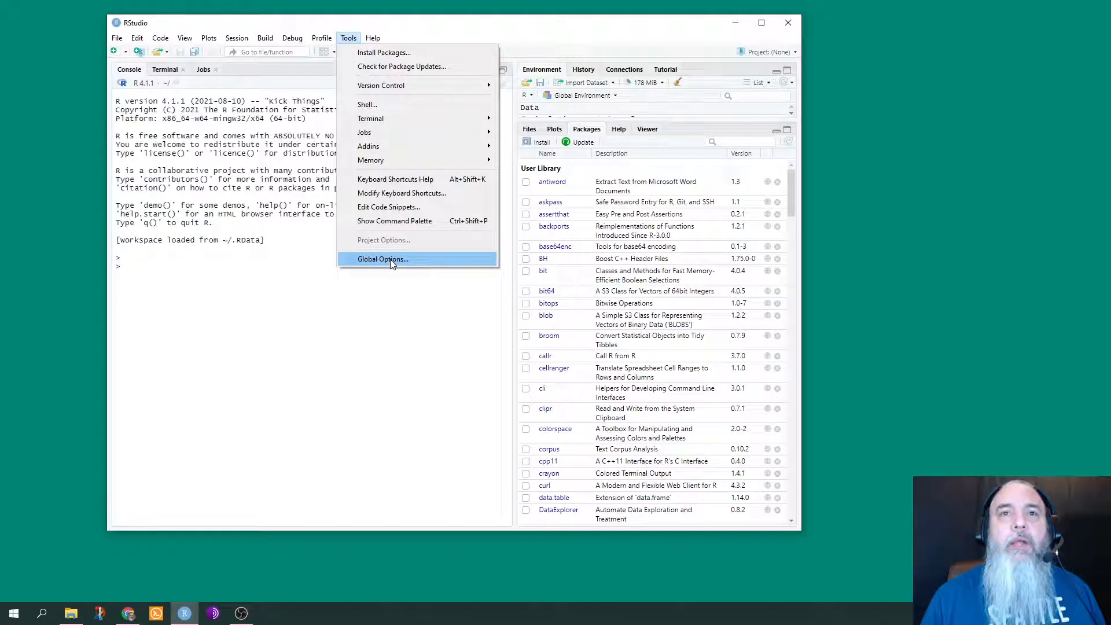
{"action": "left_click", "coordinate": [382, 258]}
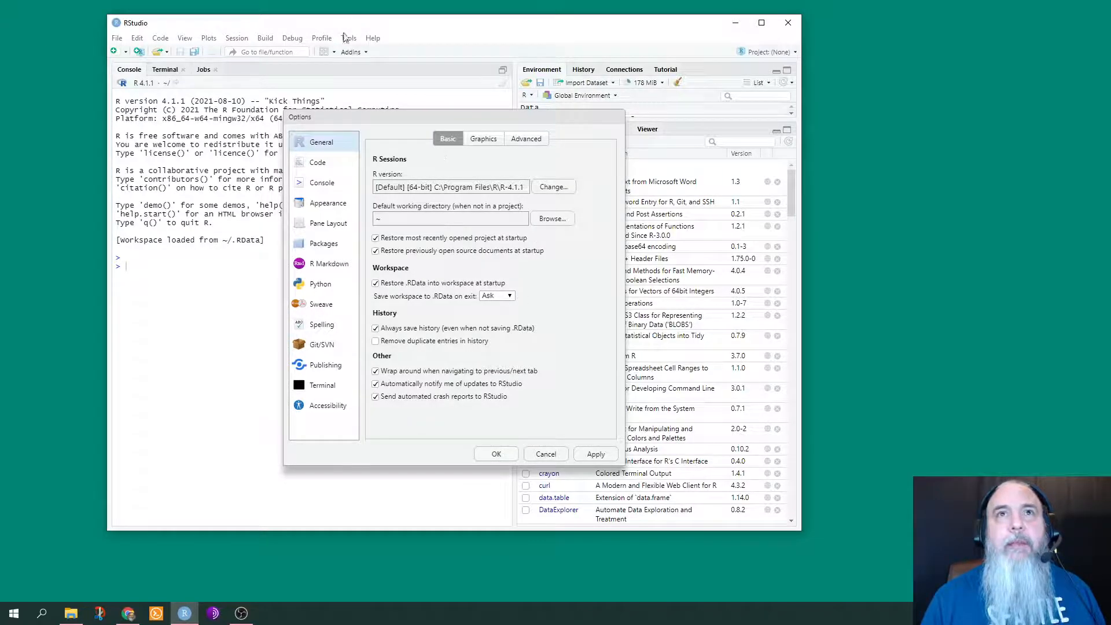
{"action": "mouse_move", "coordinate": [541, 189]}
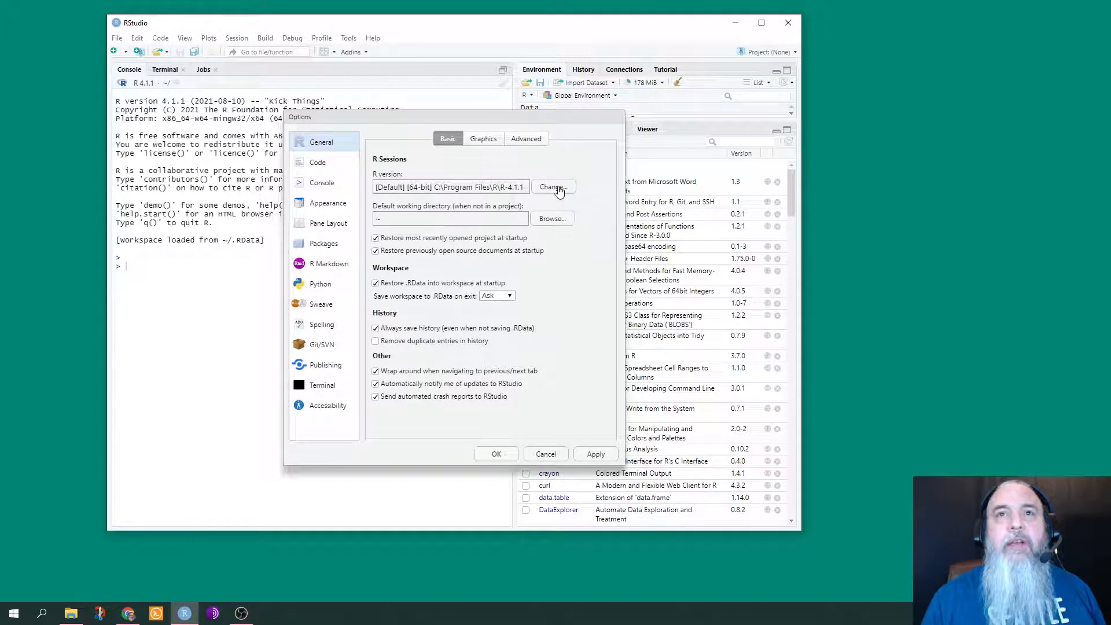
- Try 'Choose a specific version of R', keep the default 64-bit R 4.1.1, and acknowledge the restart notice
{"action": "left_click", "coordinate": [552, 186]}
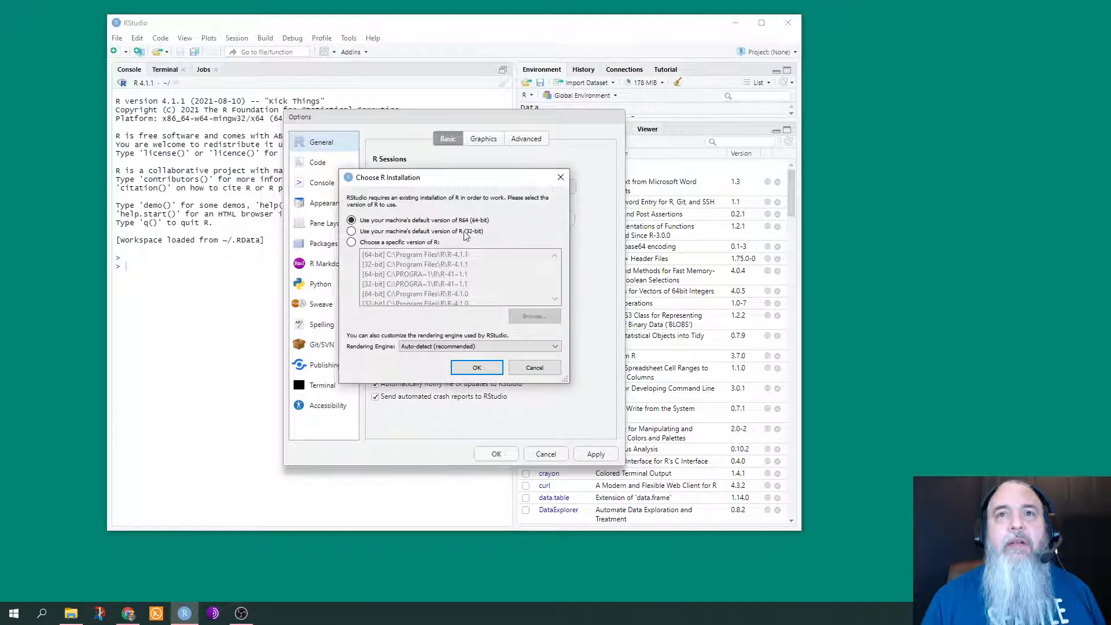
{"action": "mouse_move", "coordinate": [478, 227]}
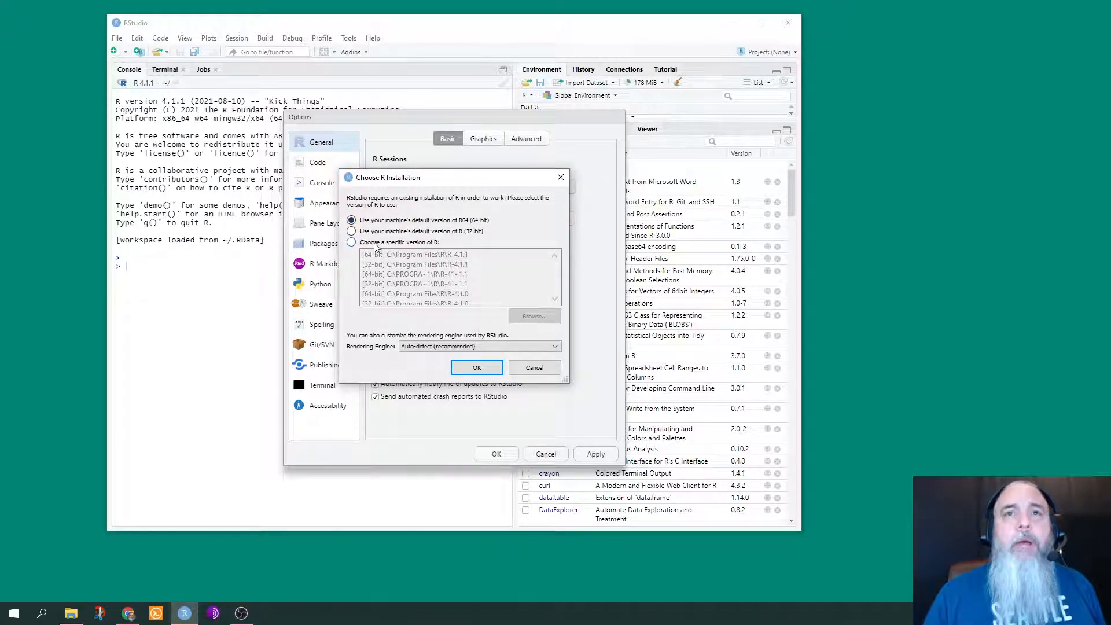
{"action": "left_click", "coordinate": [351, 242]}
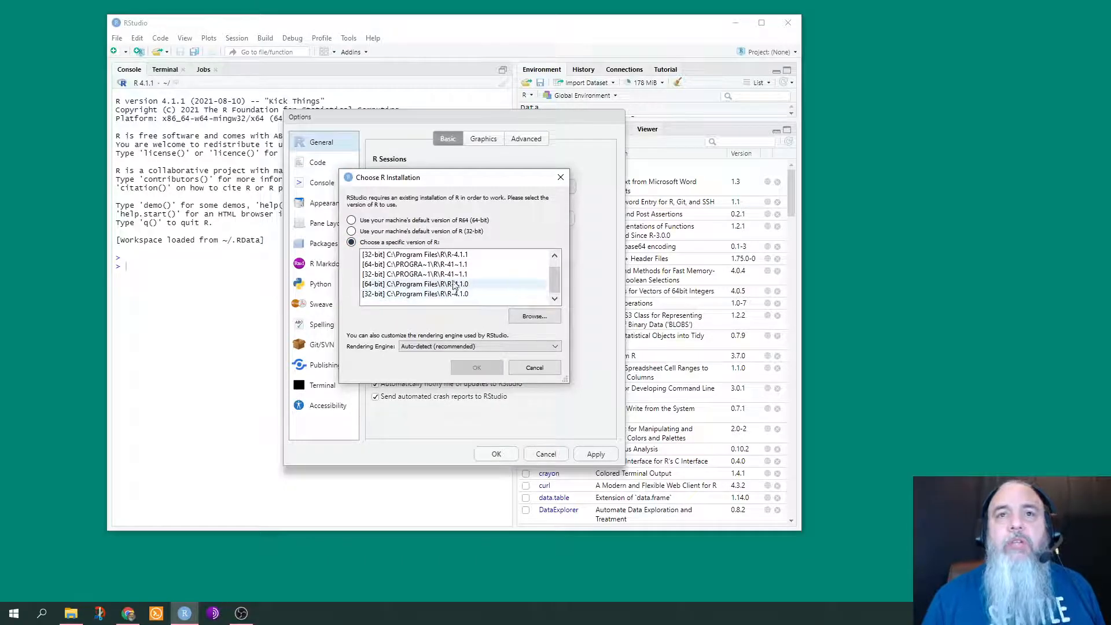
{"action": "mouse_move", "coordinate": [484, 290]}
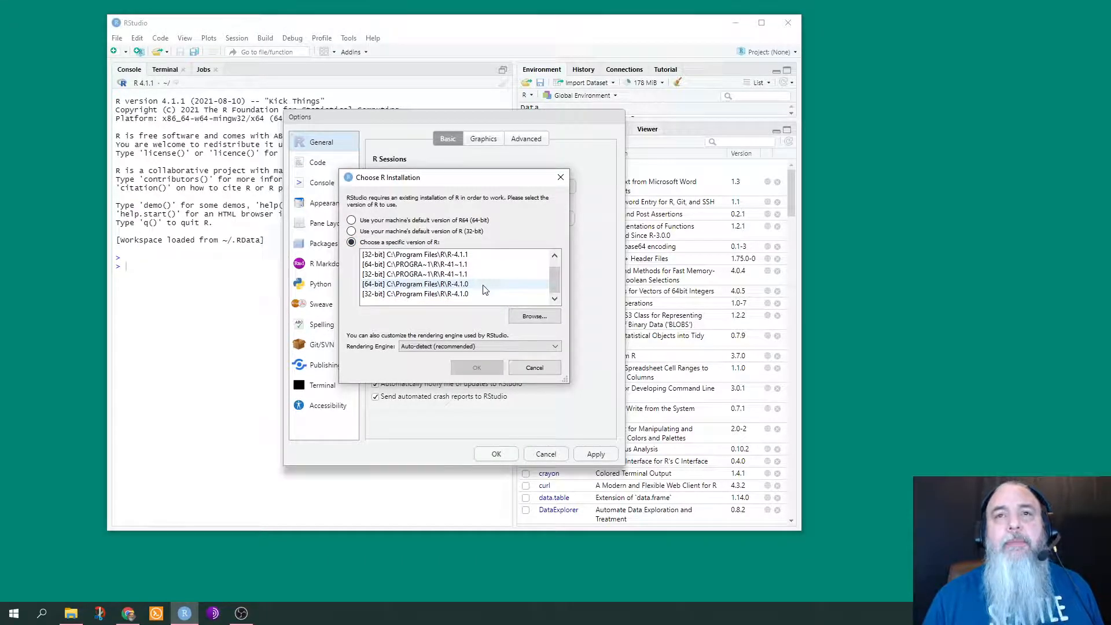
{"action": "mouse_move", "coordinate": [473, 290]}
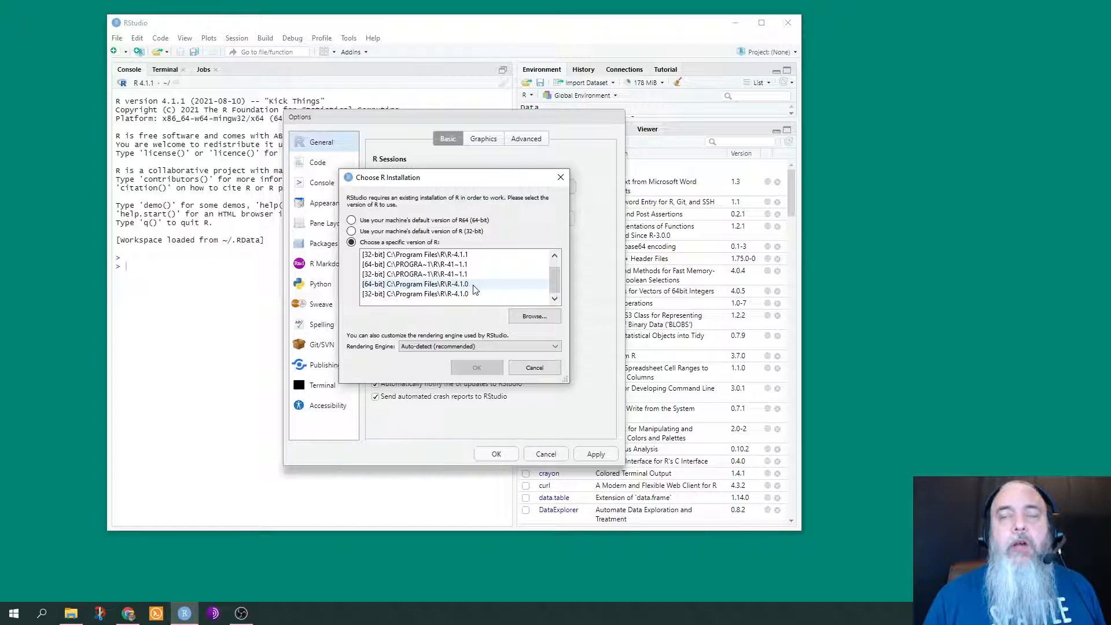
{"action": "mouse_move", "coordinate": [467, 293]}
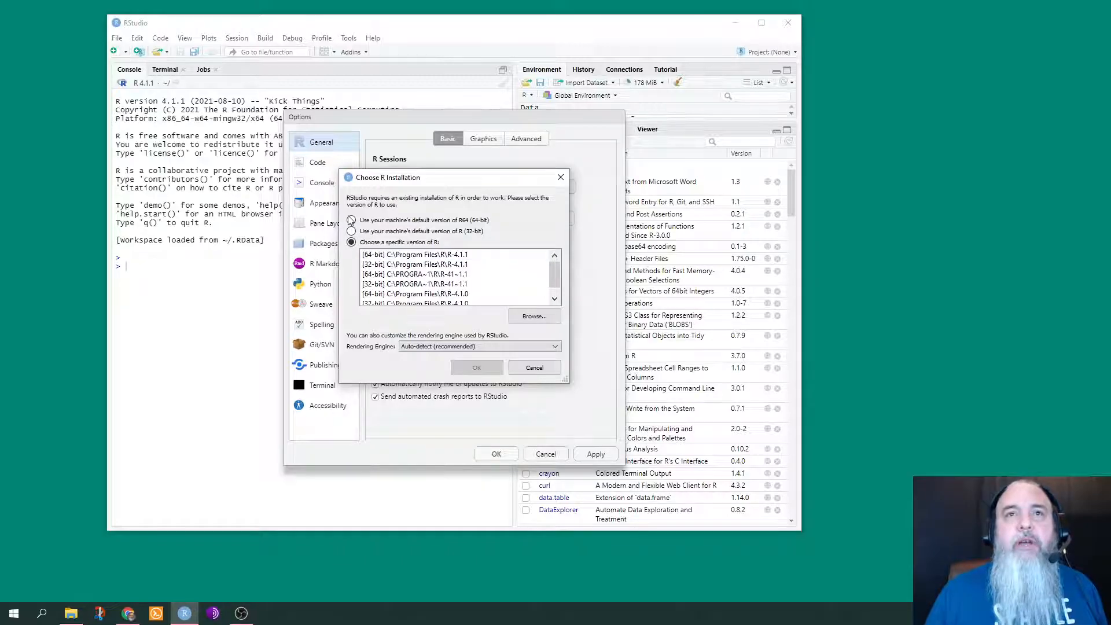
{"action": "left_click", "coordinate": [352, 220]}
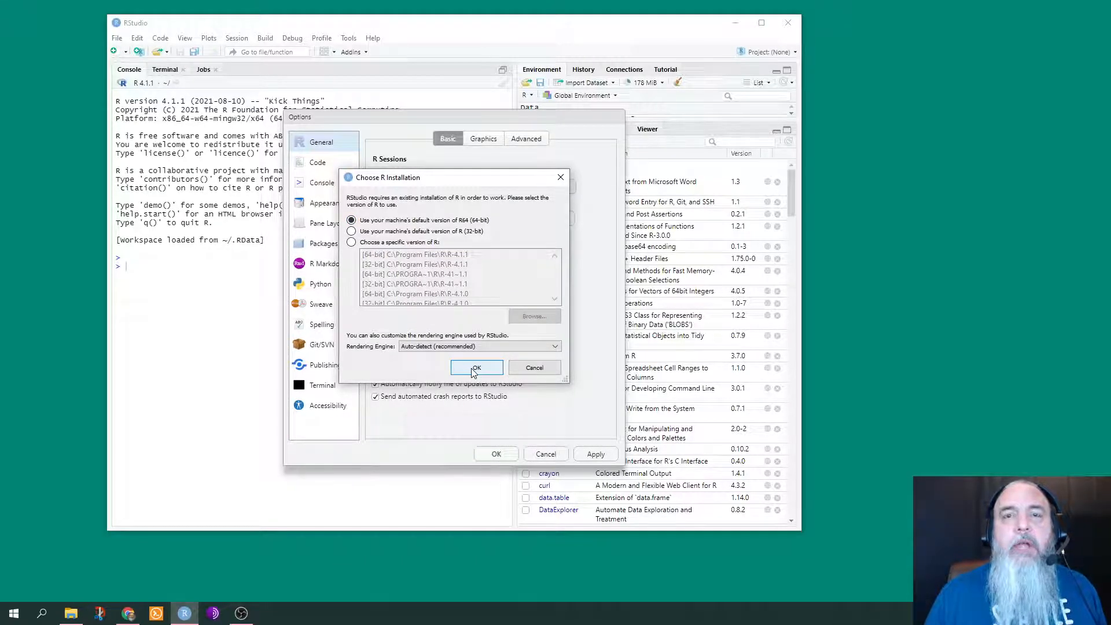
{"action": "left_click", "coordinate": [476, 367]}
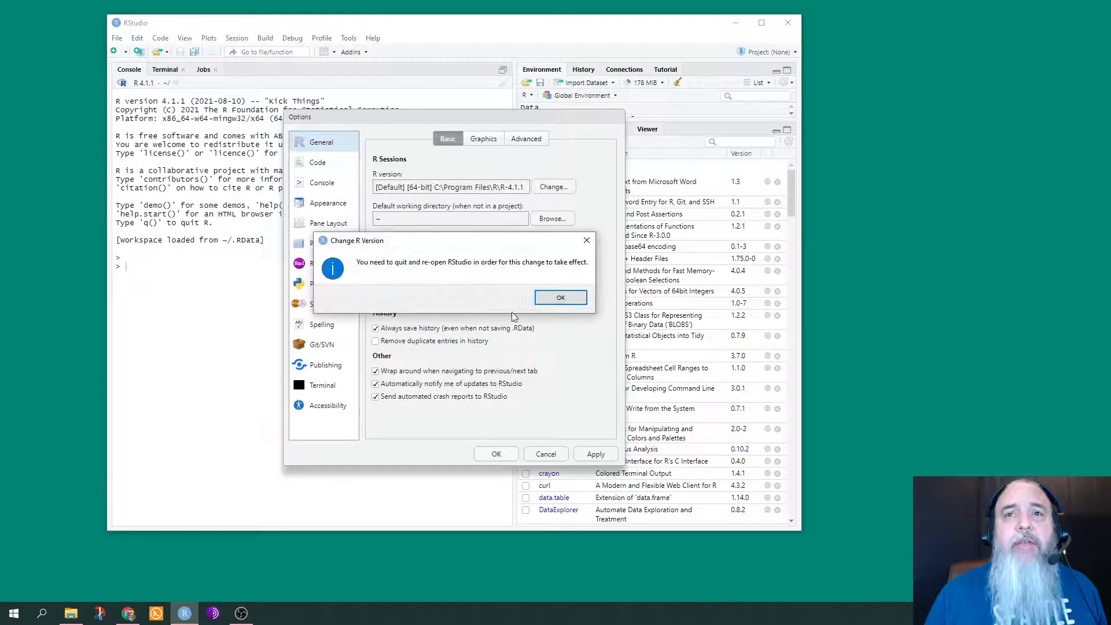
{"action": "left_click", "coordinate": [561, 298]}
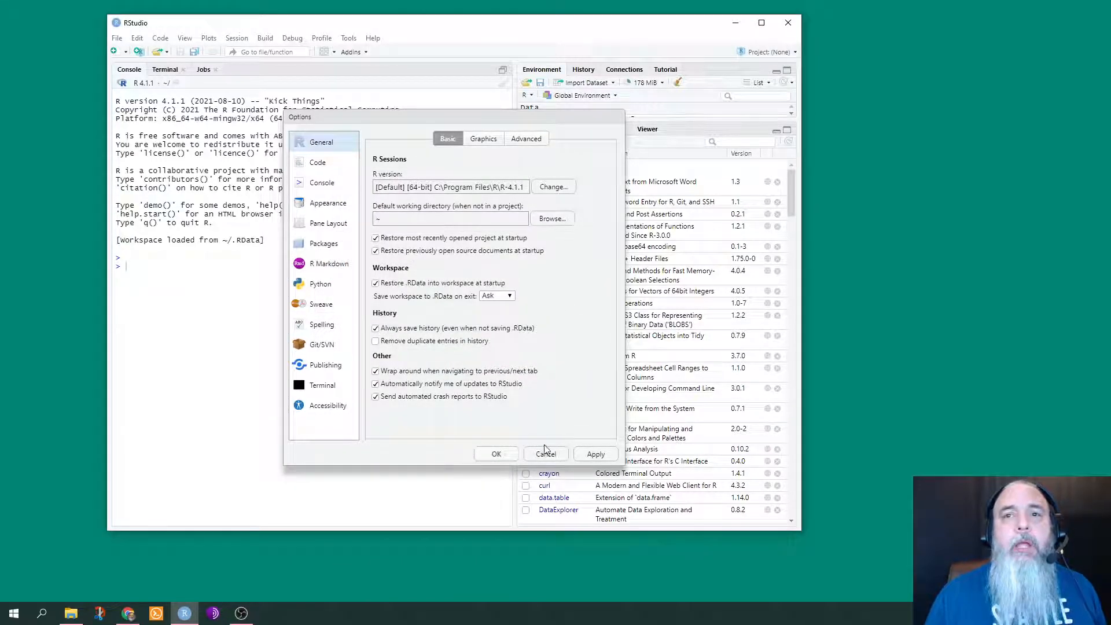
- Cancel the Global Options dialog without applying changes and return to the workspace
{"action": "left_click", "coordinate": [545, 454]}
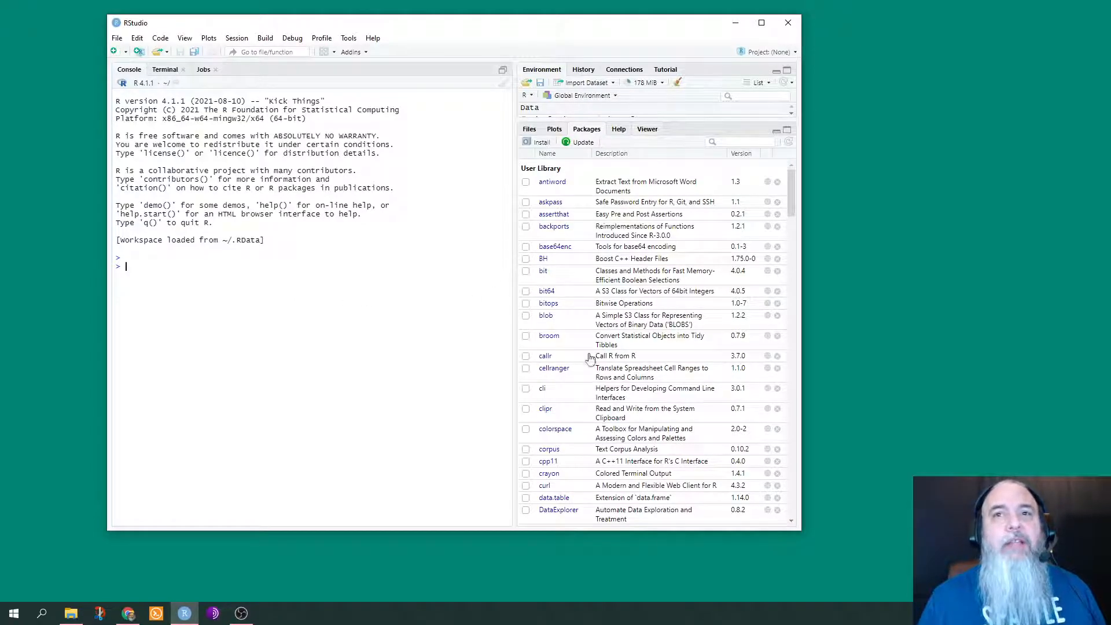
{"action": "mouse_move", "coordinate": [561, 332]}
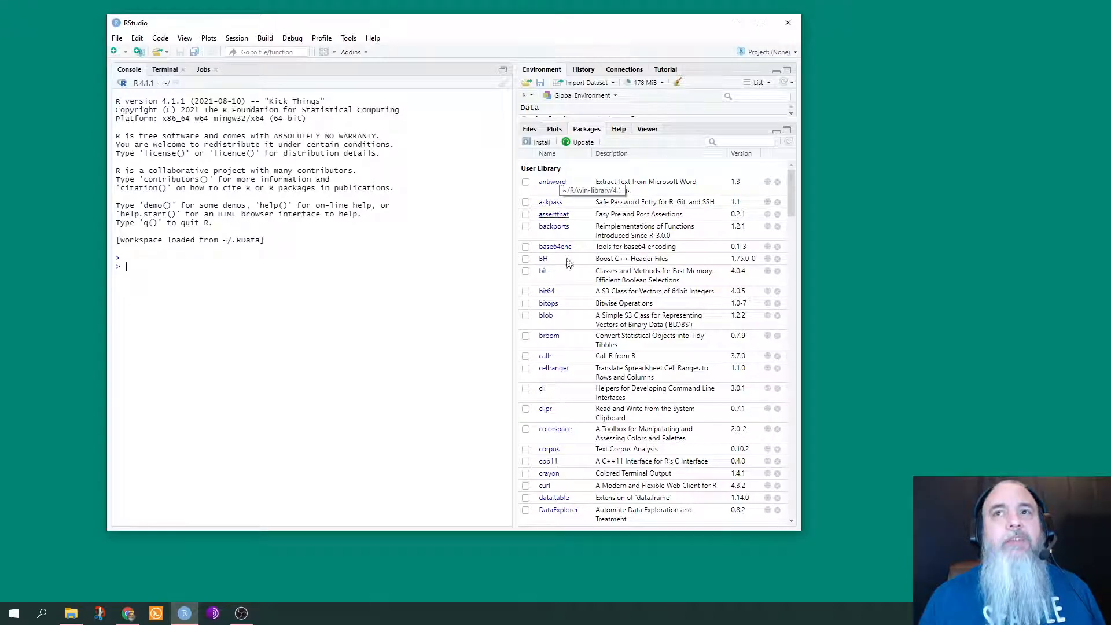
{"action": "mouse_move", "coordinate": [778, 215]}
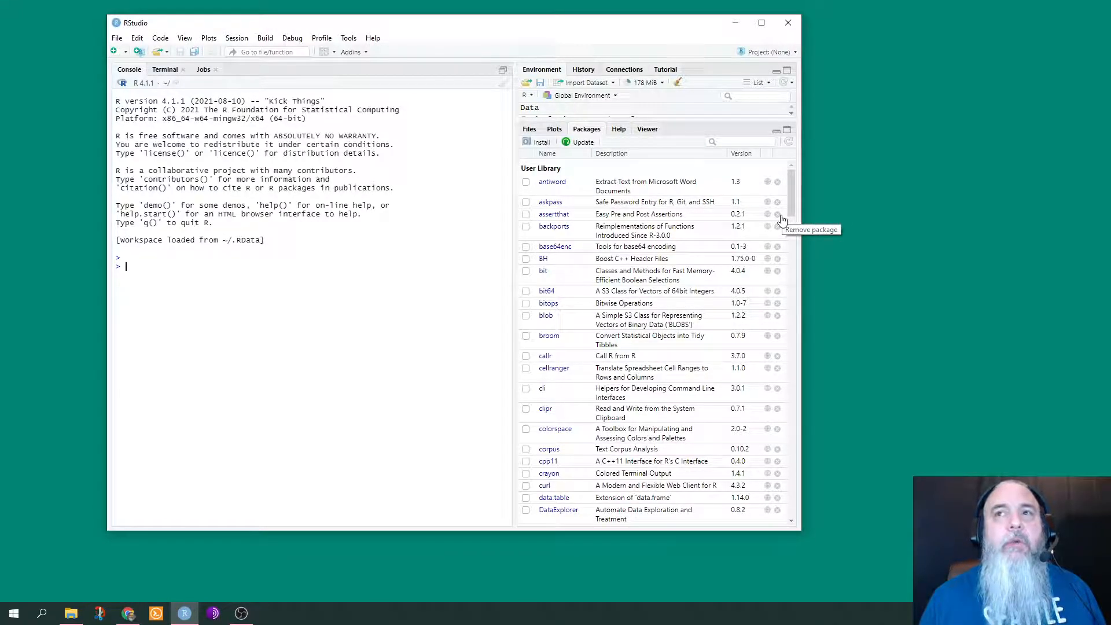
{"action": "mouse_move", "coordinate": [553, 227]}
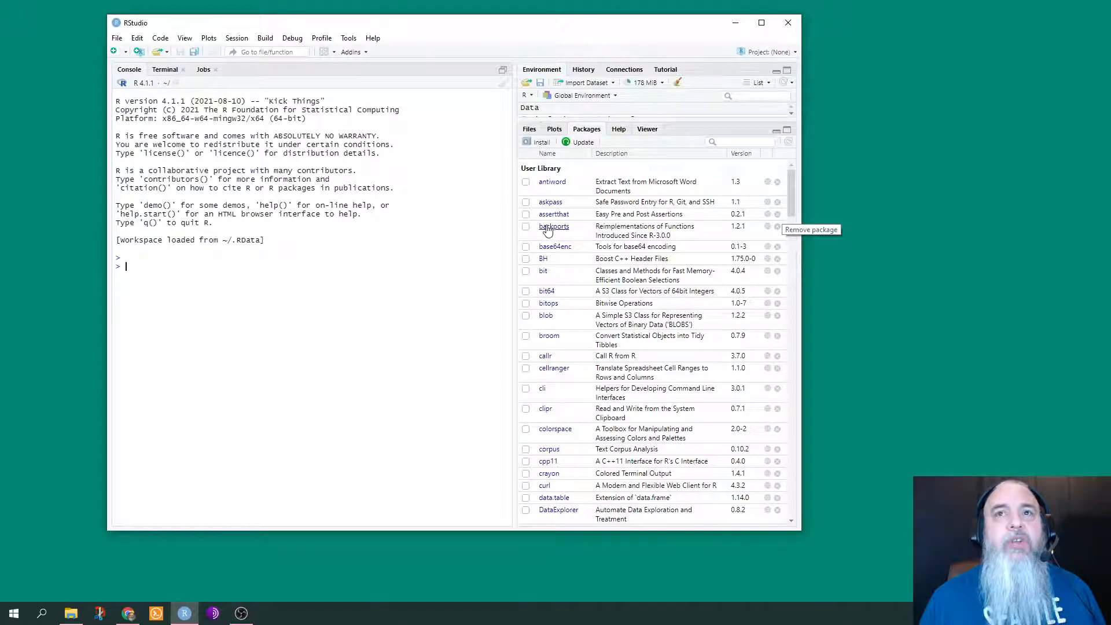
{"action": "mouse_move", "coordinate": [569, 222]}
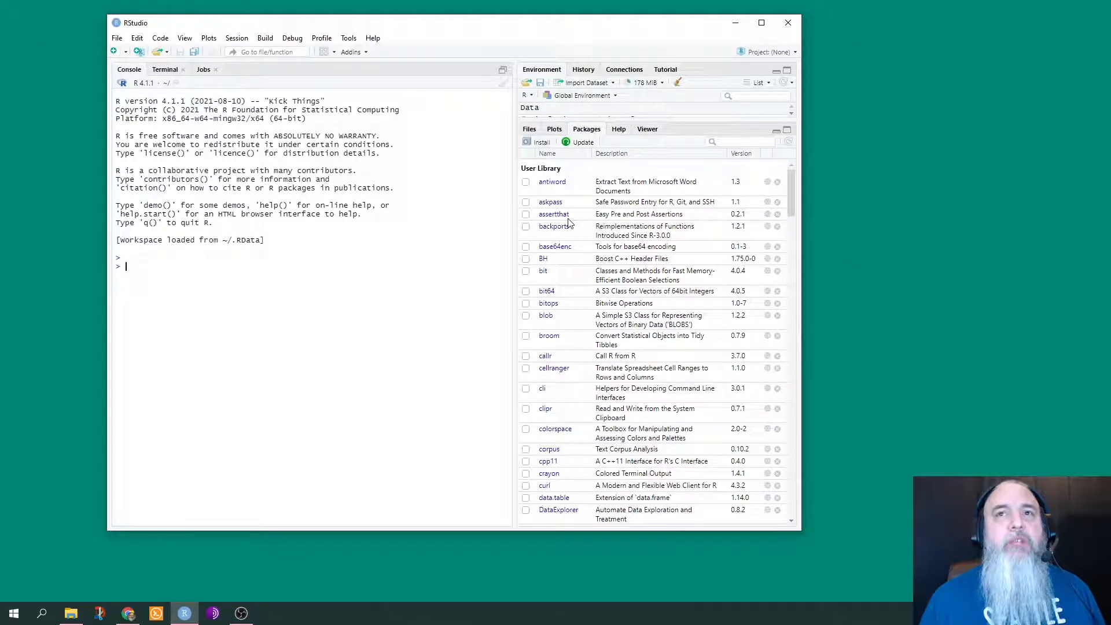
{"action": "mouse_move", "coordinate": [688, 331]}
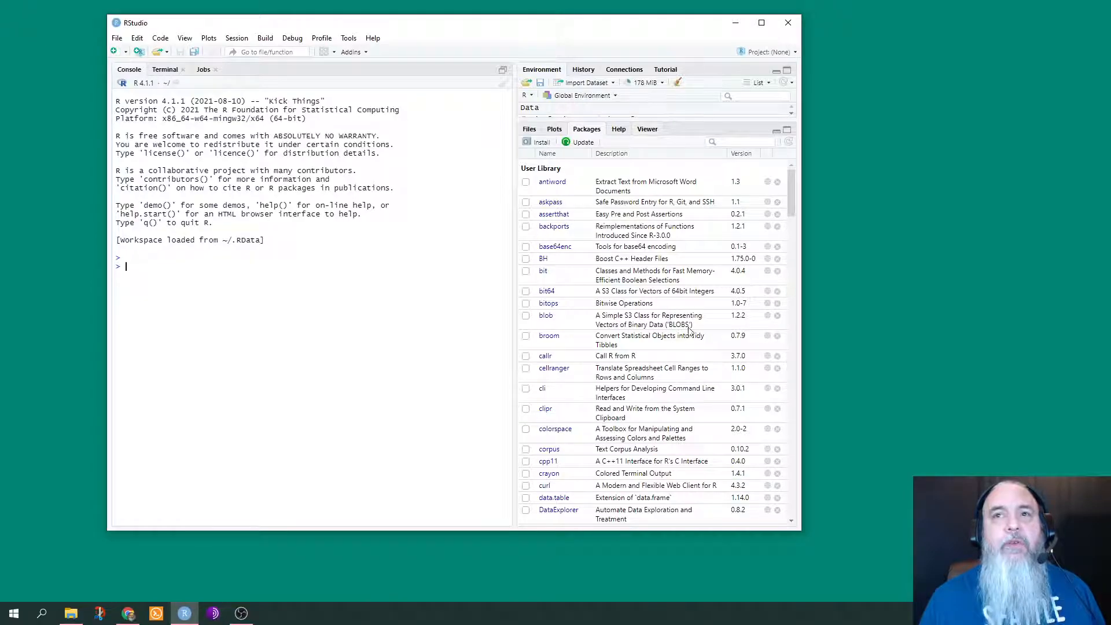
{"action": "mouse_move", "coordinate": [649, 318]}
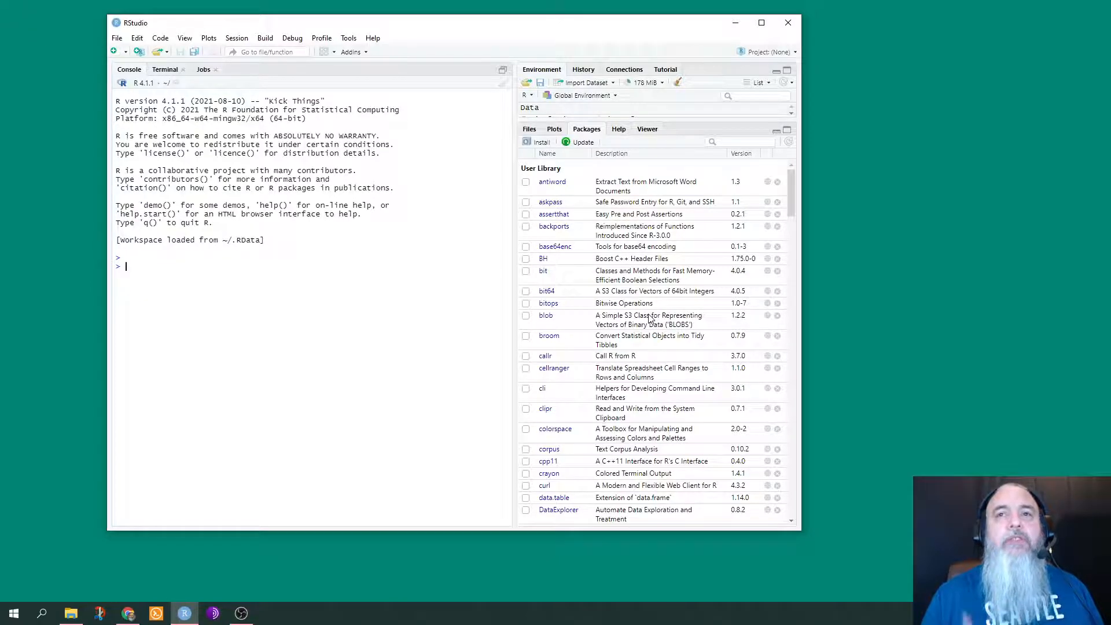